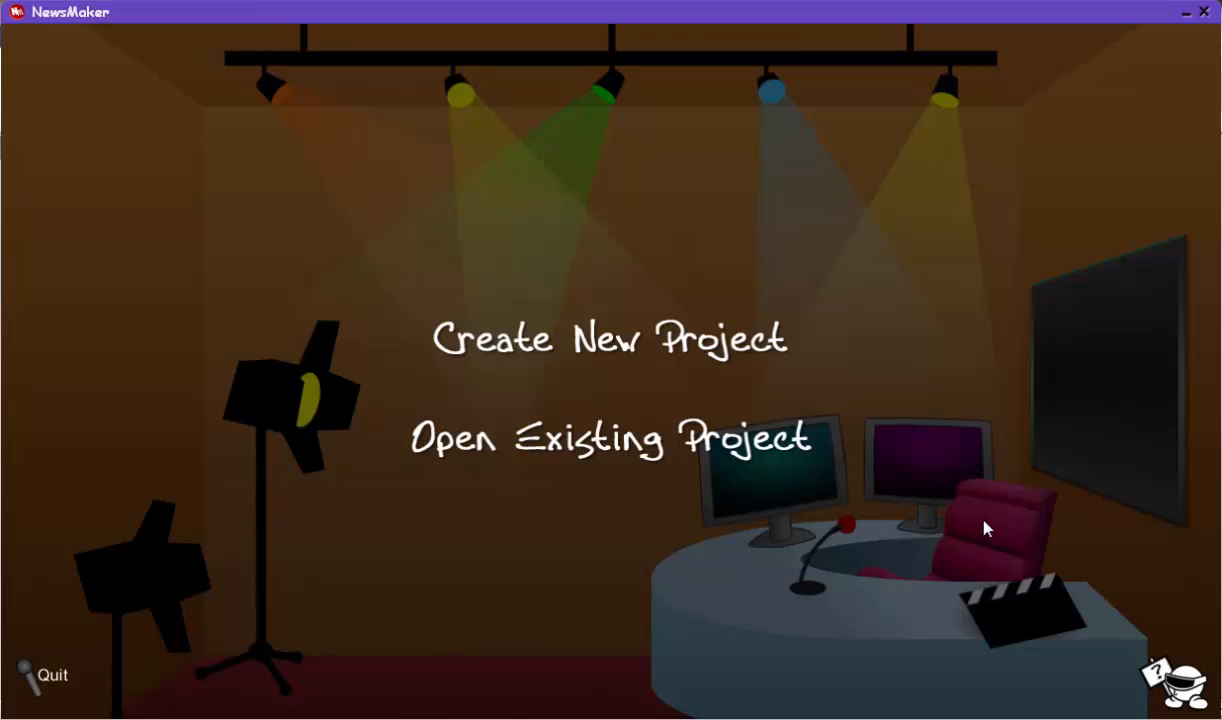
mouse_move(605, 347)
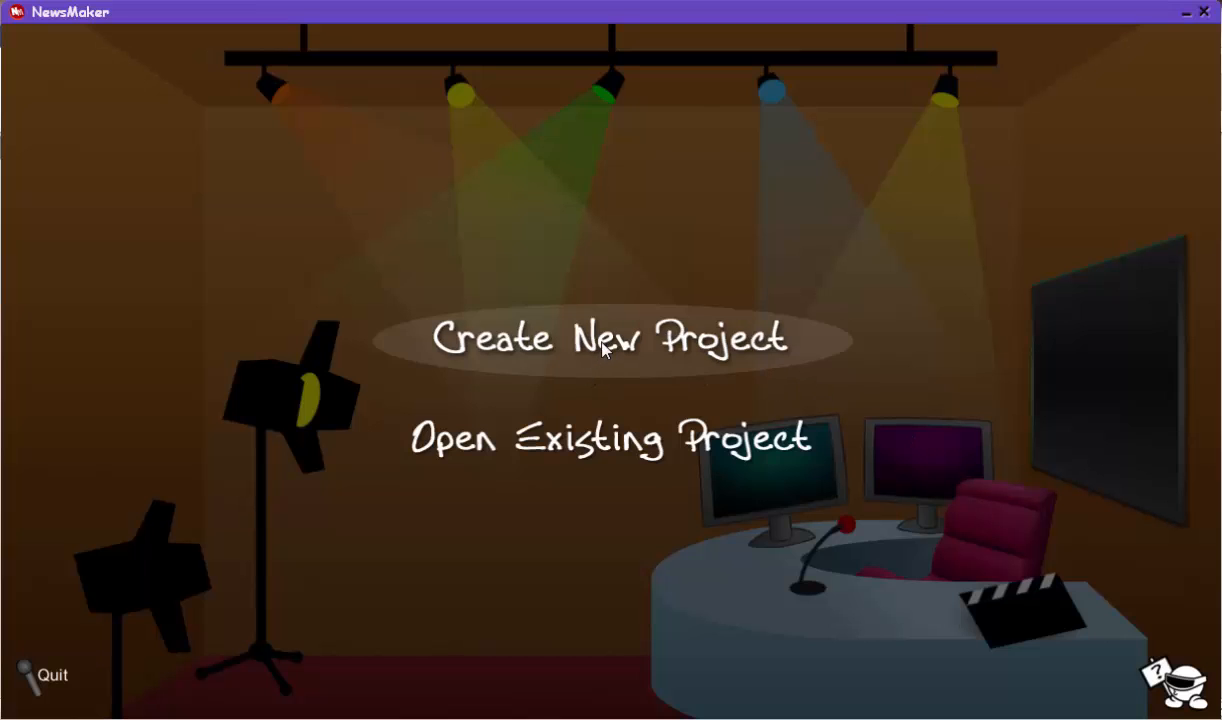
Step: Create project 'Demo' in the Newsmaker Demo folder, dismissing the low disk space warning
click(610, 338)
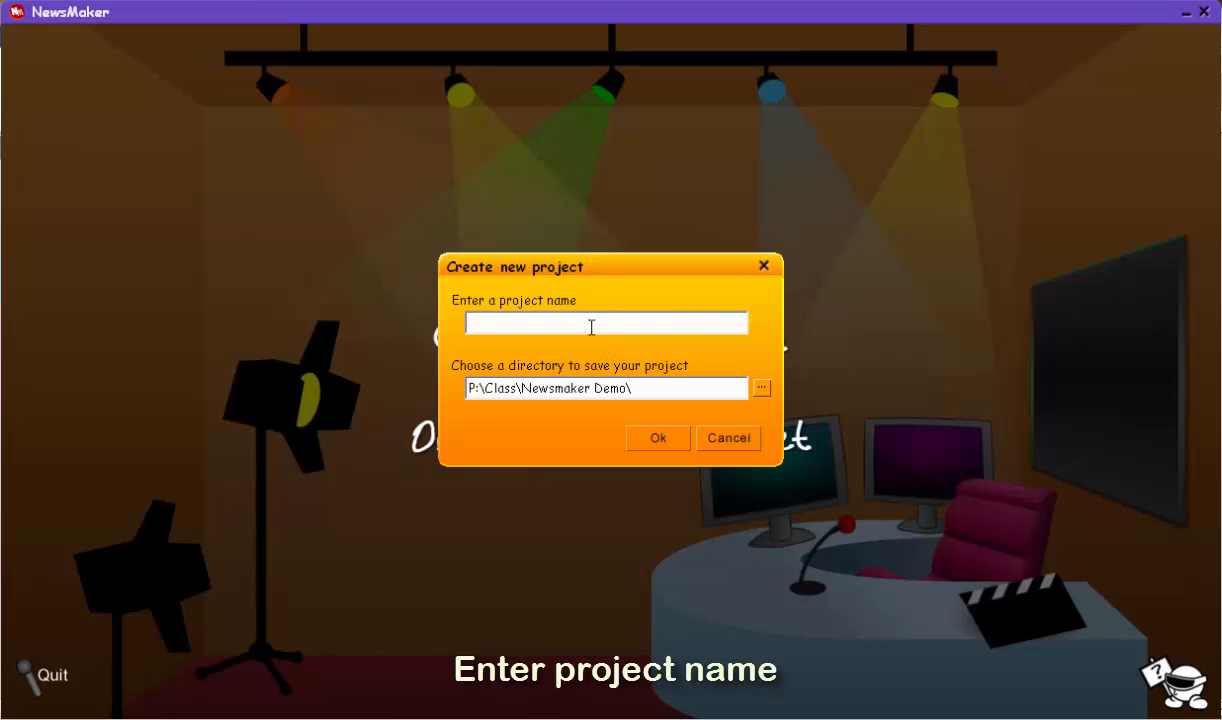
text(Demo)
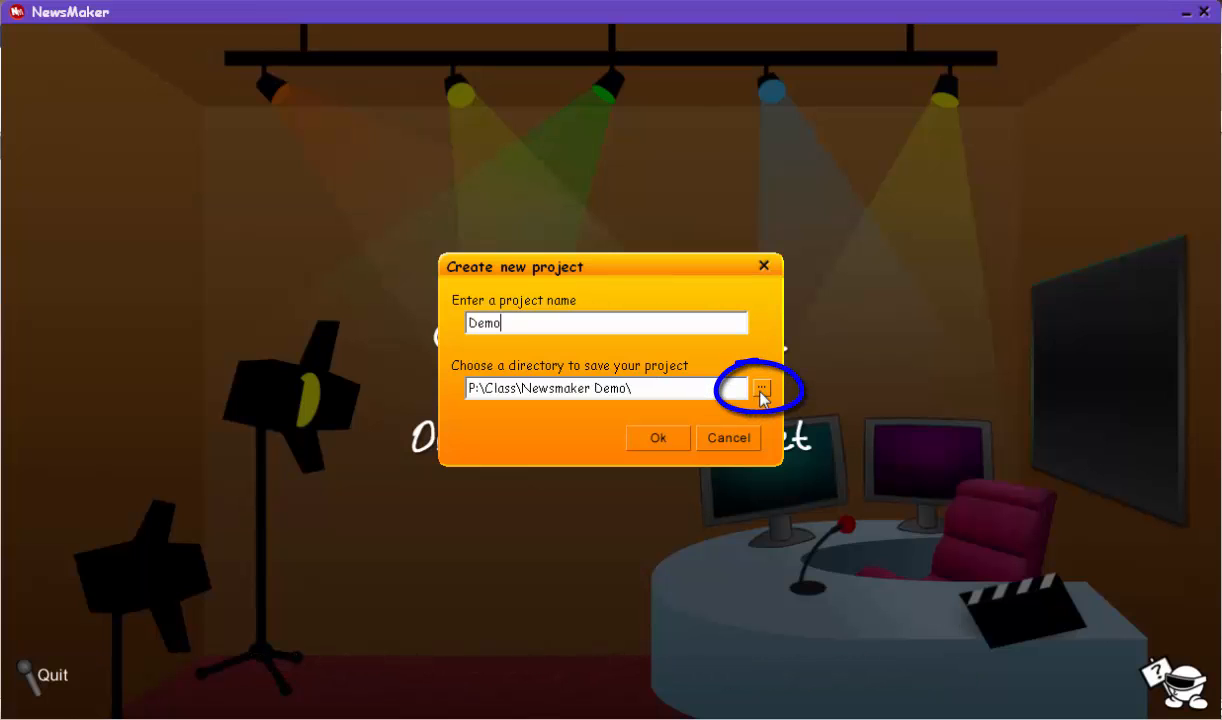
click(762, 388)
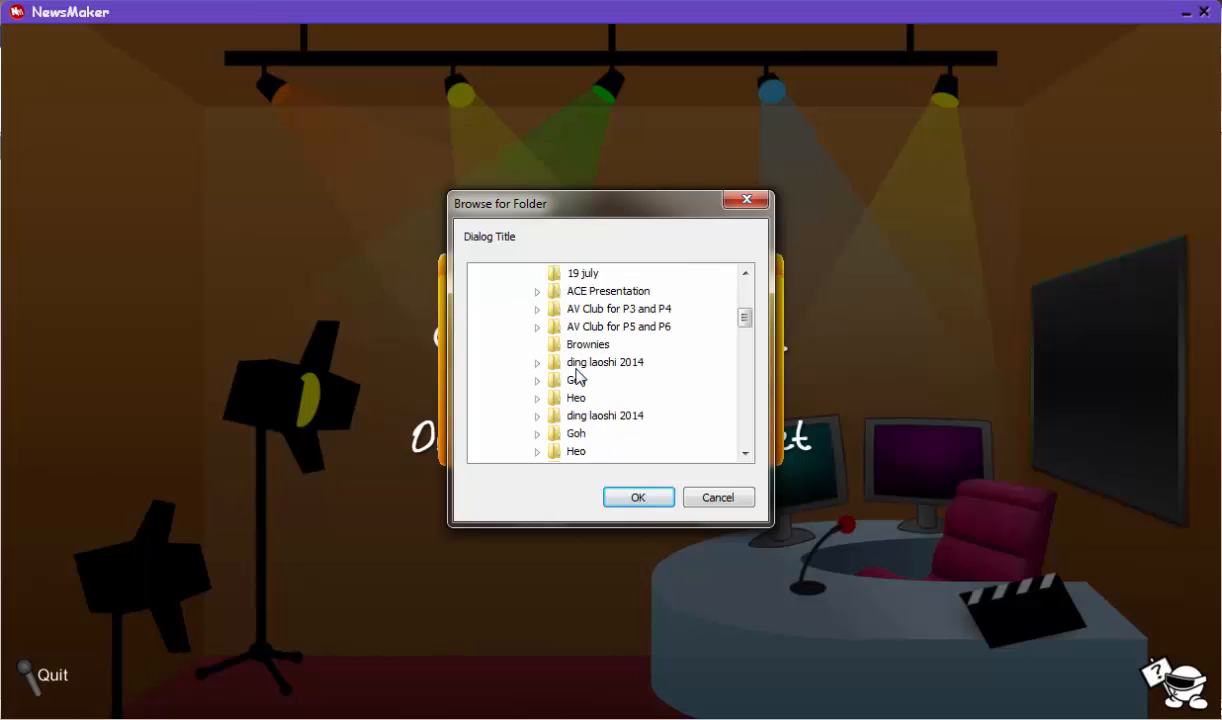
click(609, 397)
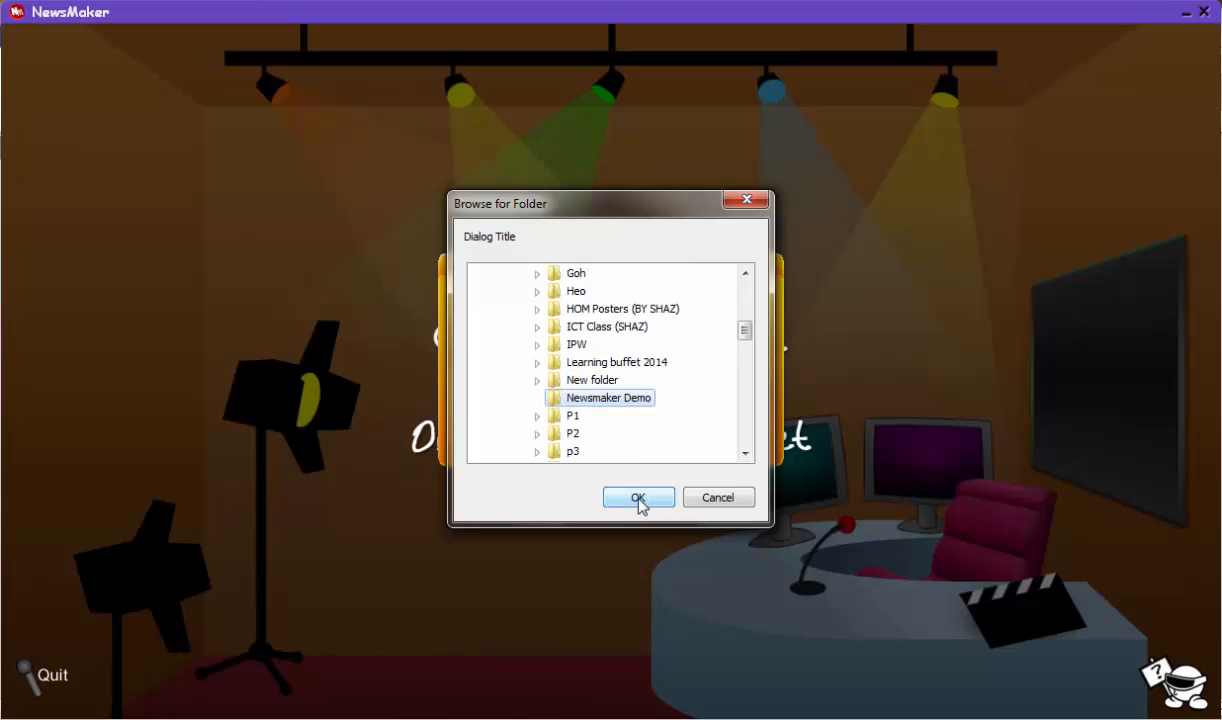
click(638, 498)
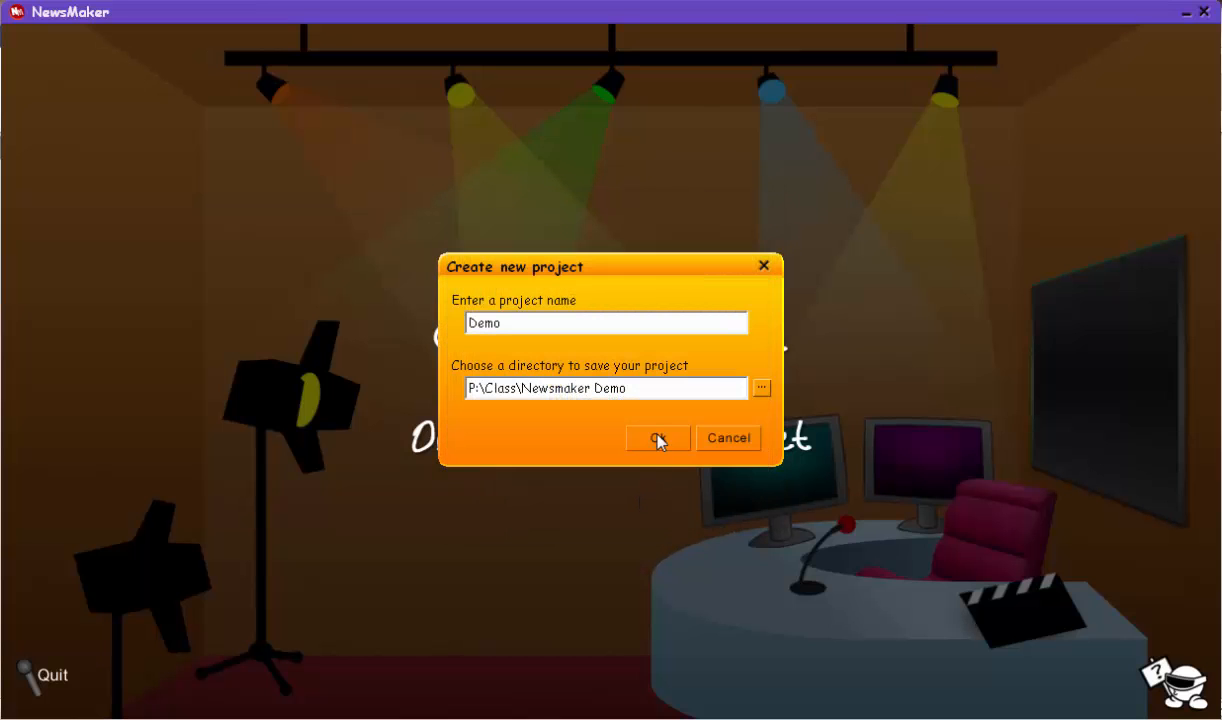
click(658, 438)
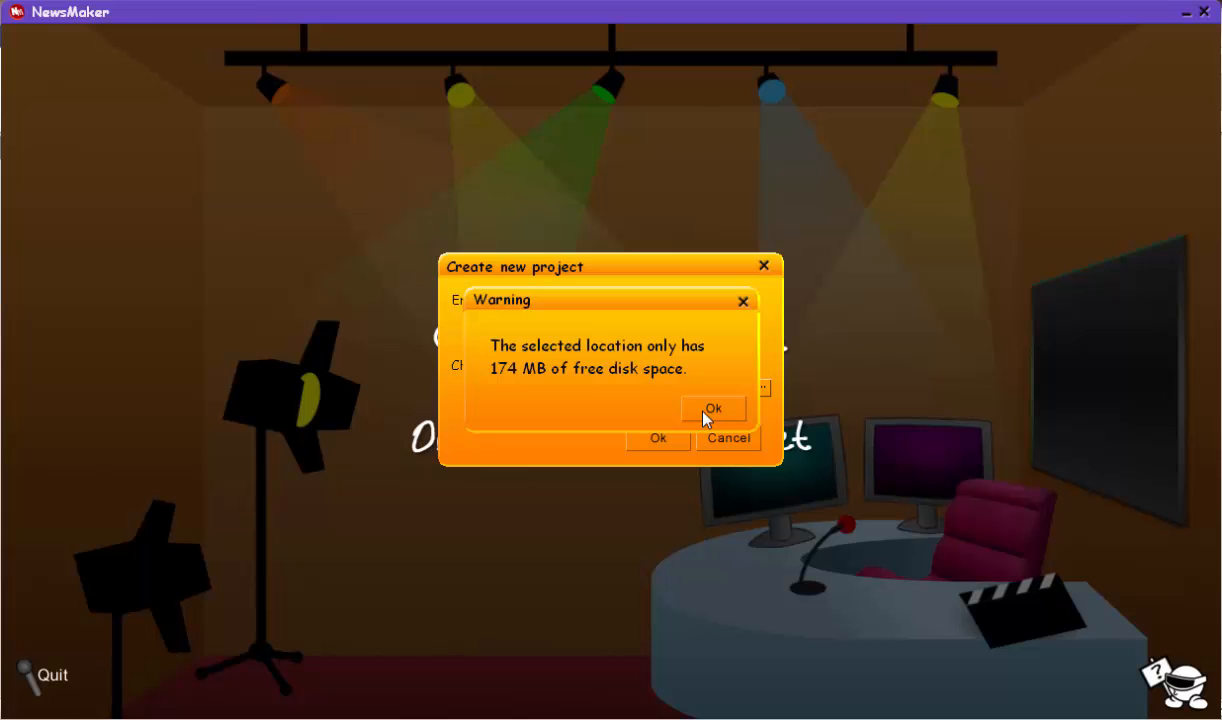
click(713, 409)
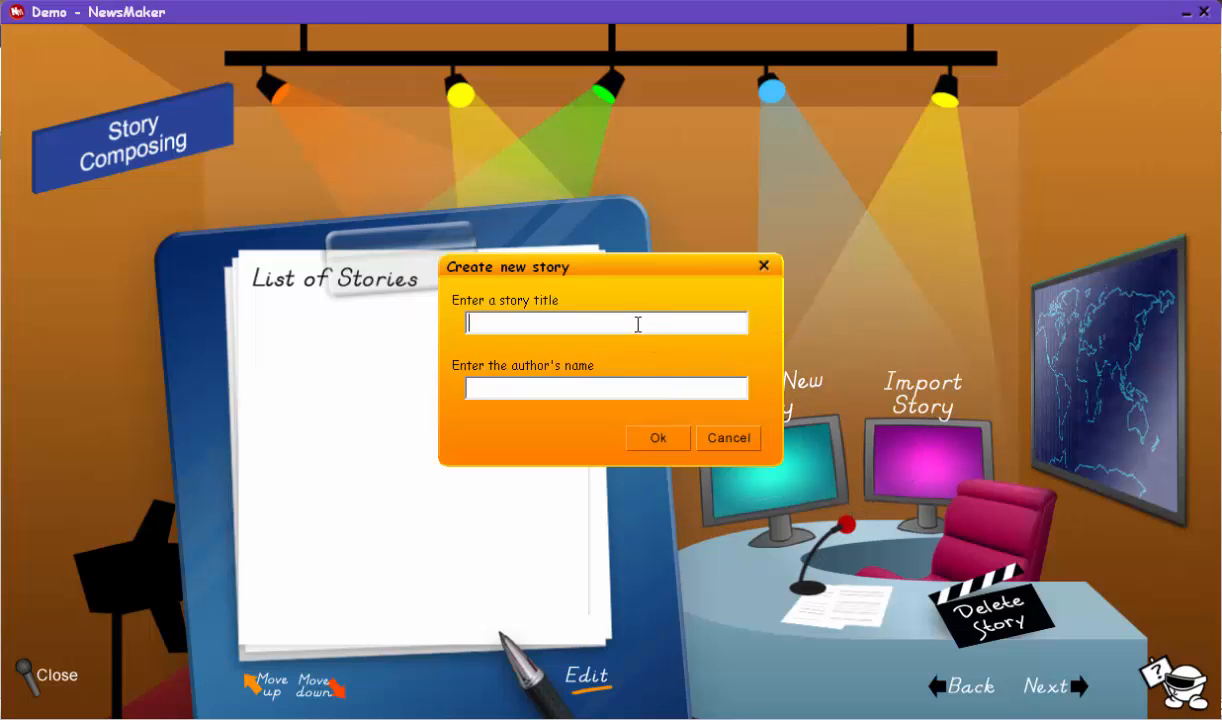
Step: Enter story title 'Demo Story' and author 'Mr N', then confirm
text(Demo)
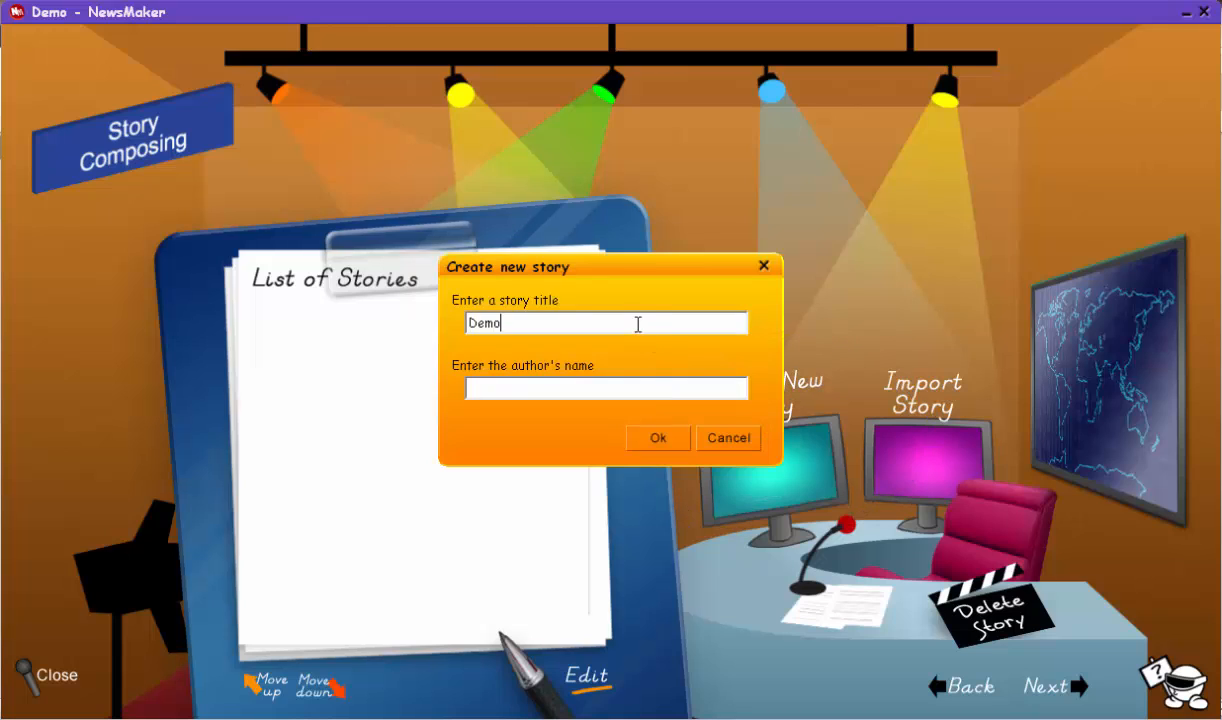
text(Story)
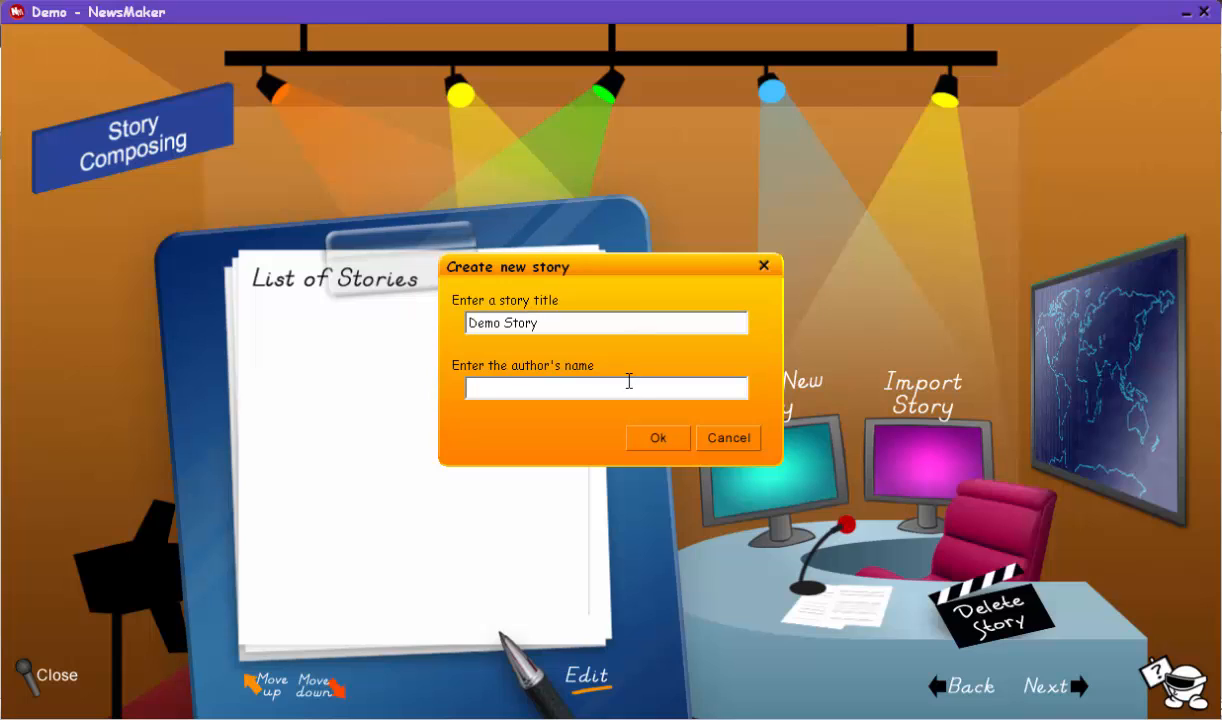
text(Mr Ng)
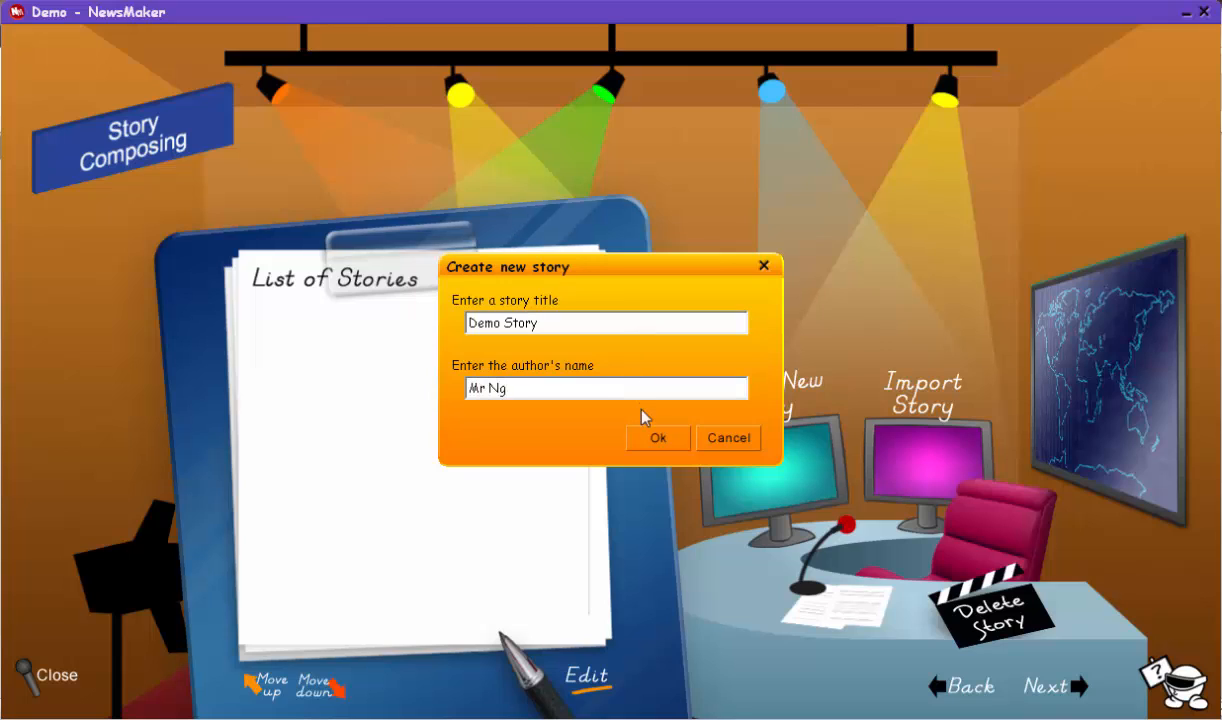
click(658, 438)
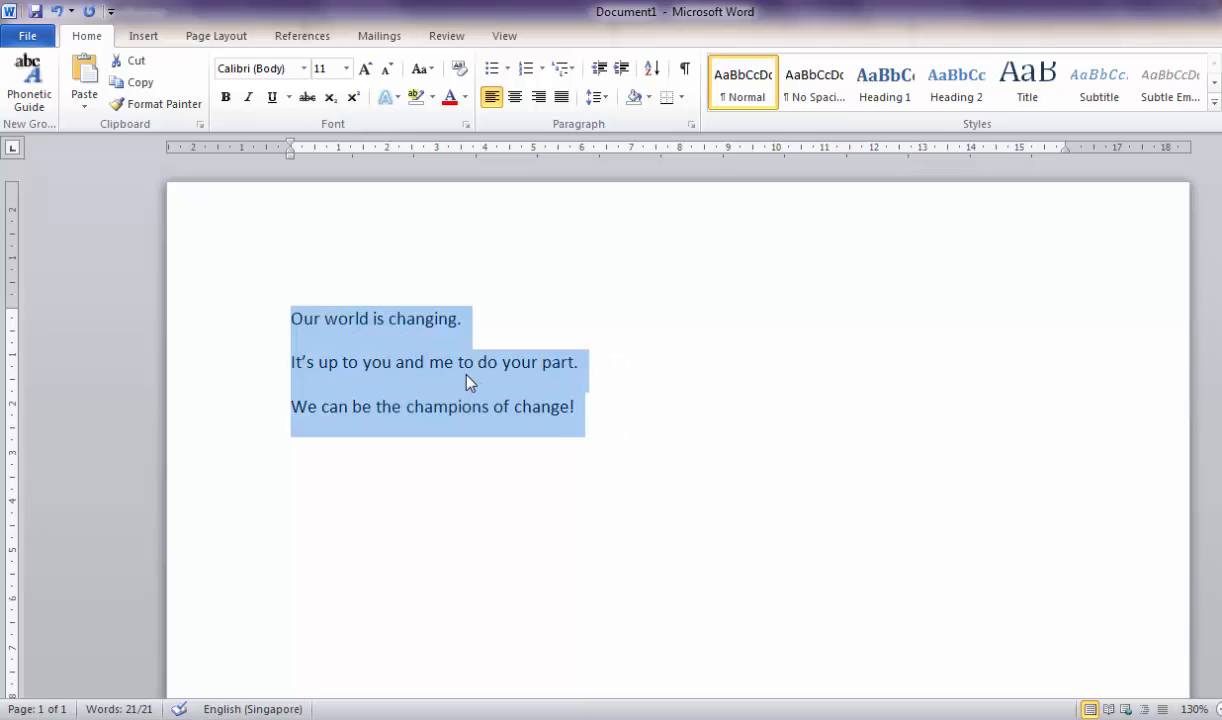
Step: Copy the three selected story lines in Word via the right-click menu
right_click(470, 385)
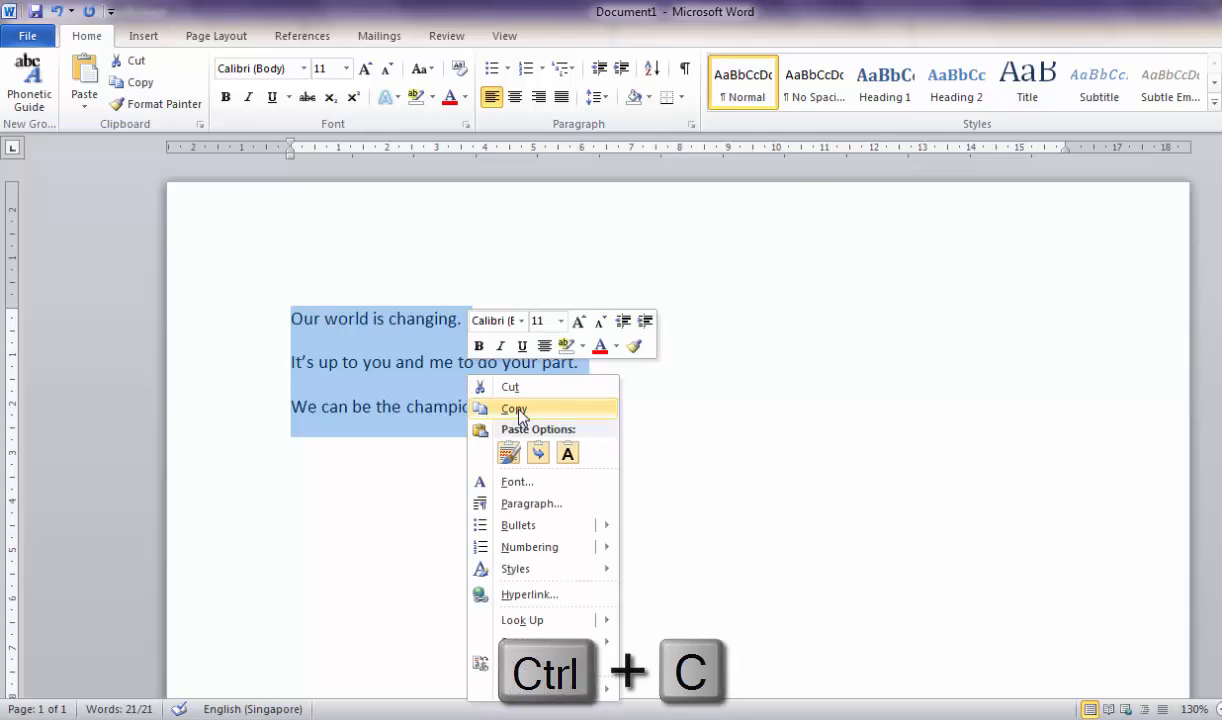
click(512, 408)
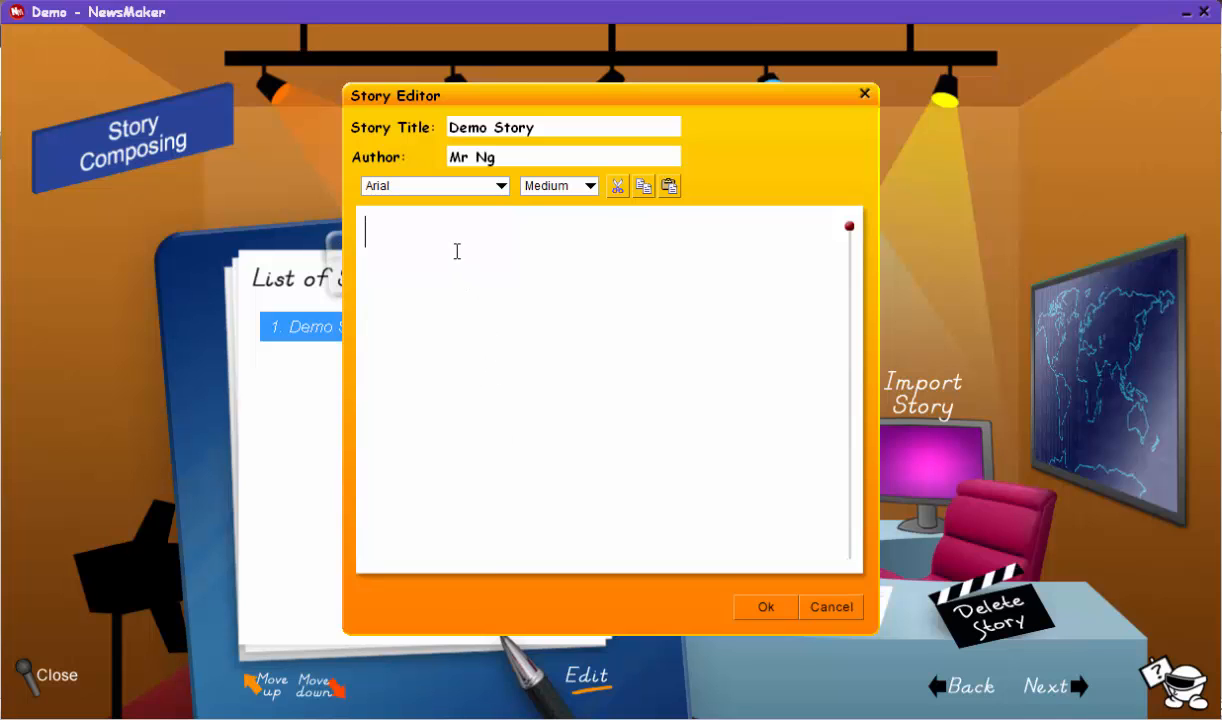
Step: Paste the lines into Demo Story, change the final 'ge!' to 'ge.', and save
key(ctrl+v)
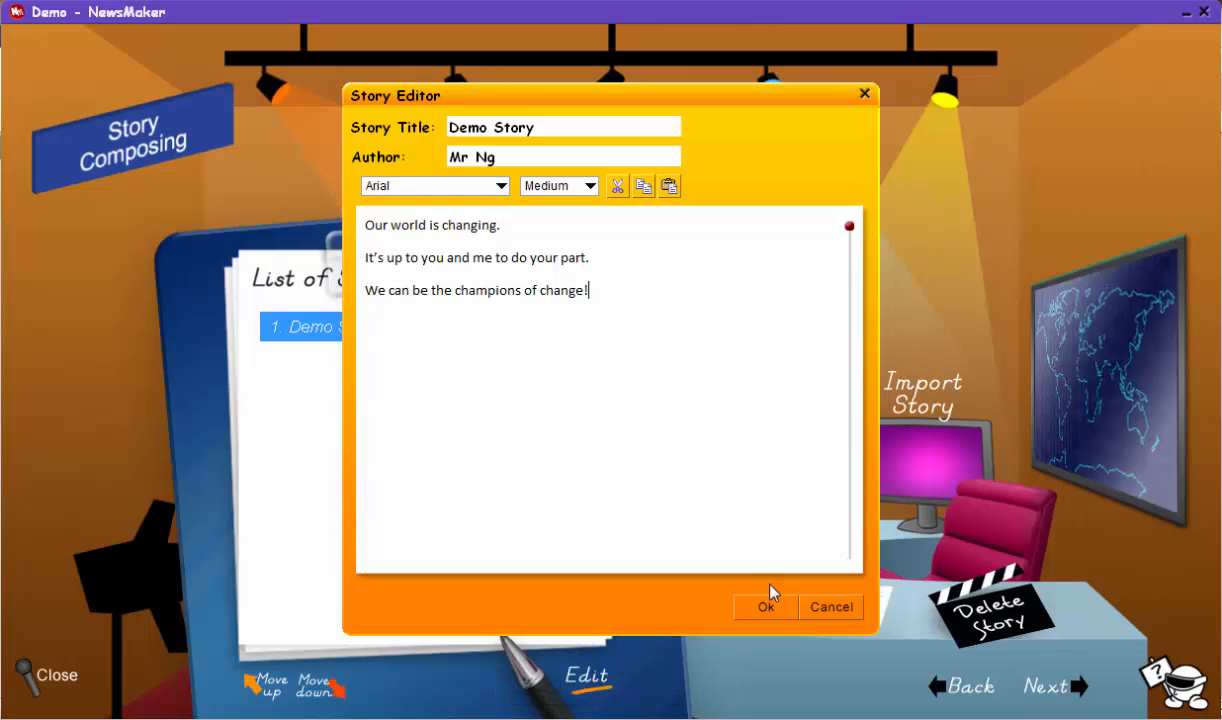
mouse_move(715, 427)
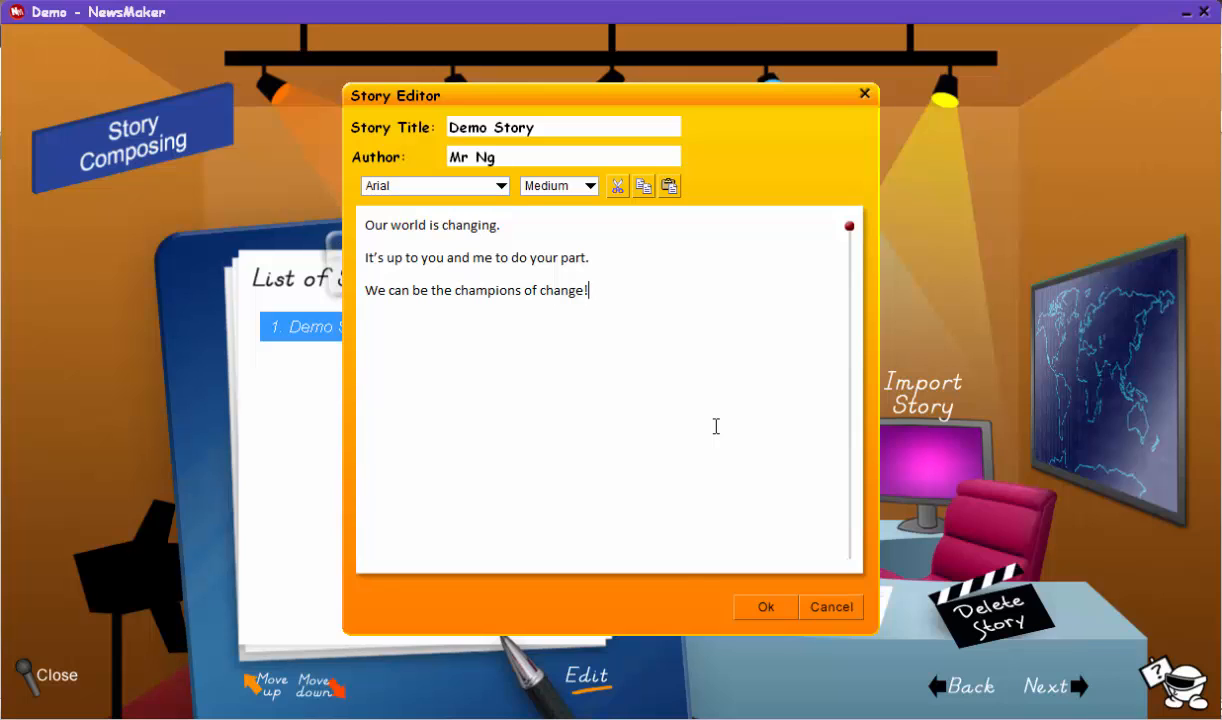
key(BackSpace)
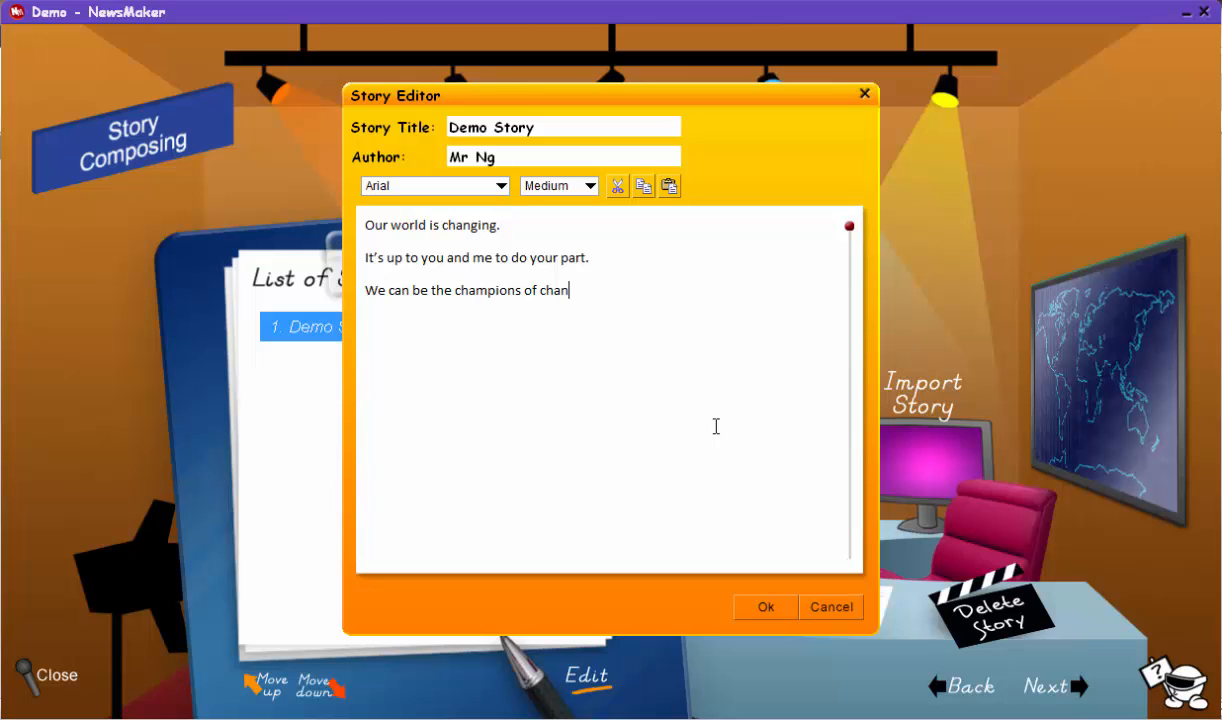
text(ge.)
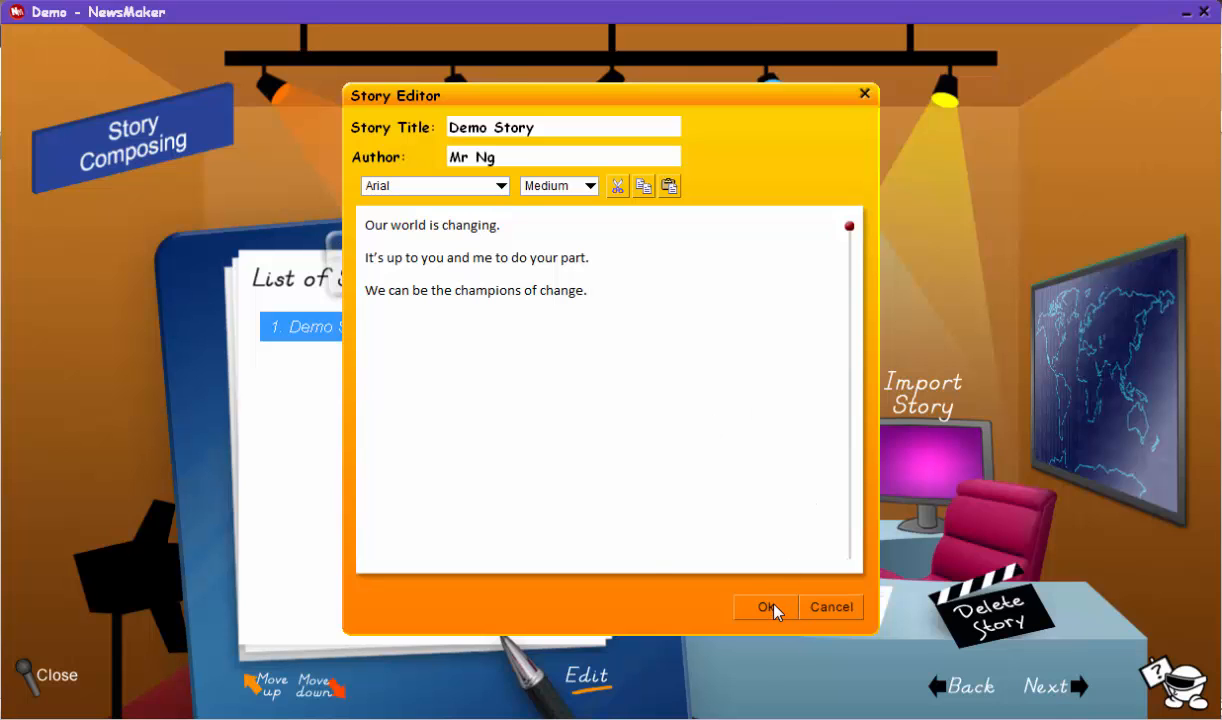
click(765, 607)
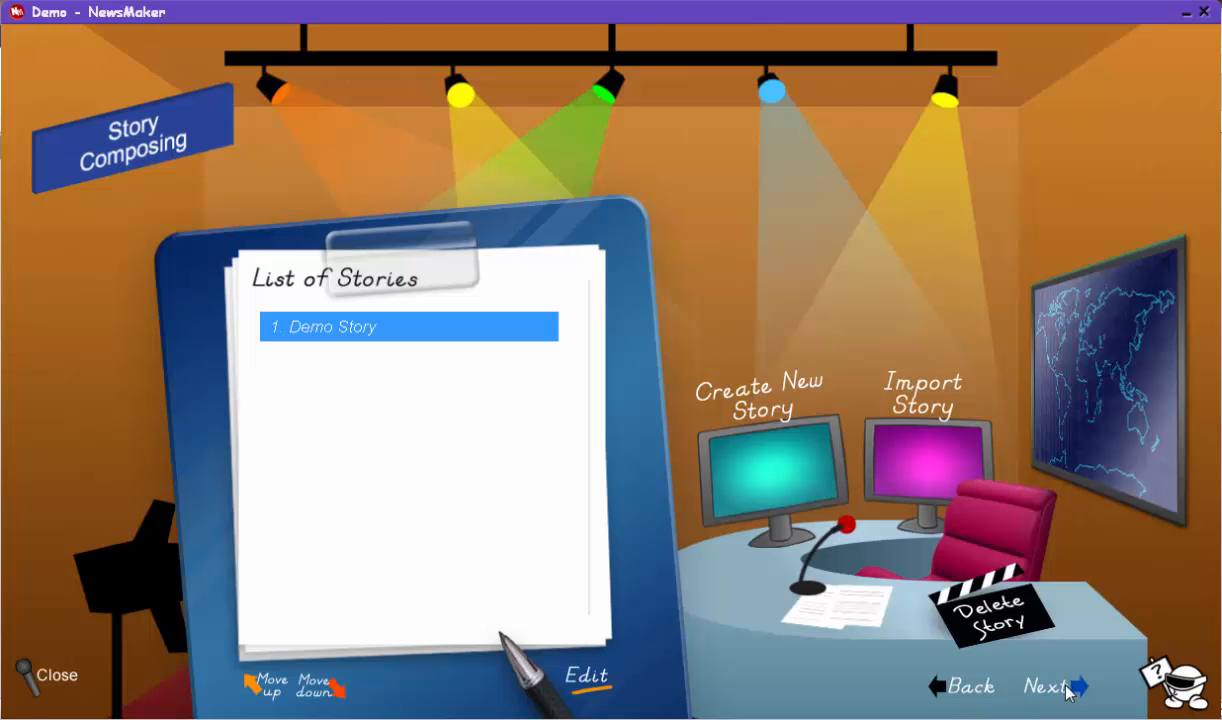
Step: Advance from Story Composing to the Recording Session with the script beside the webcam
click(1046, 686)
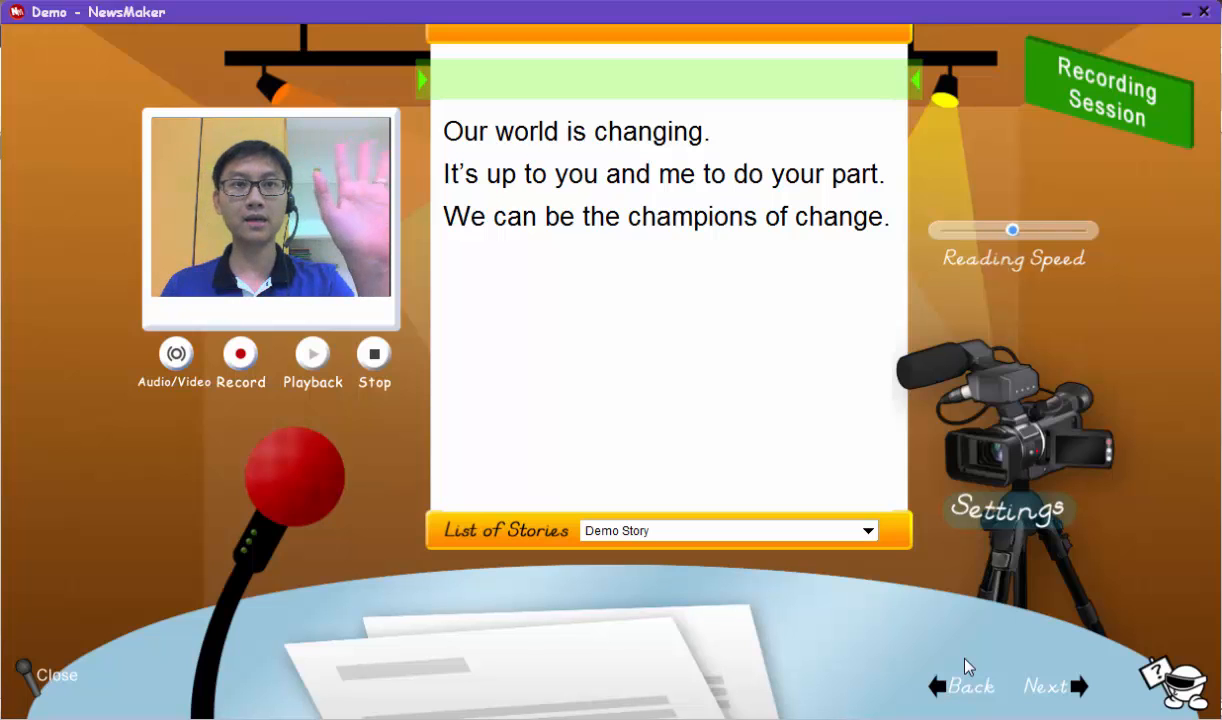
mouse_move(561, 155)
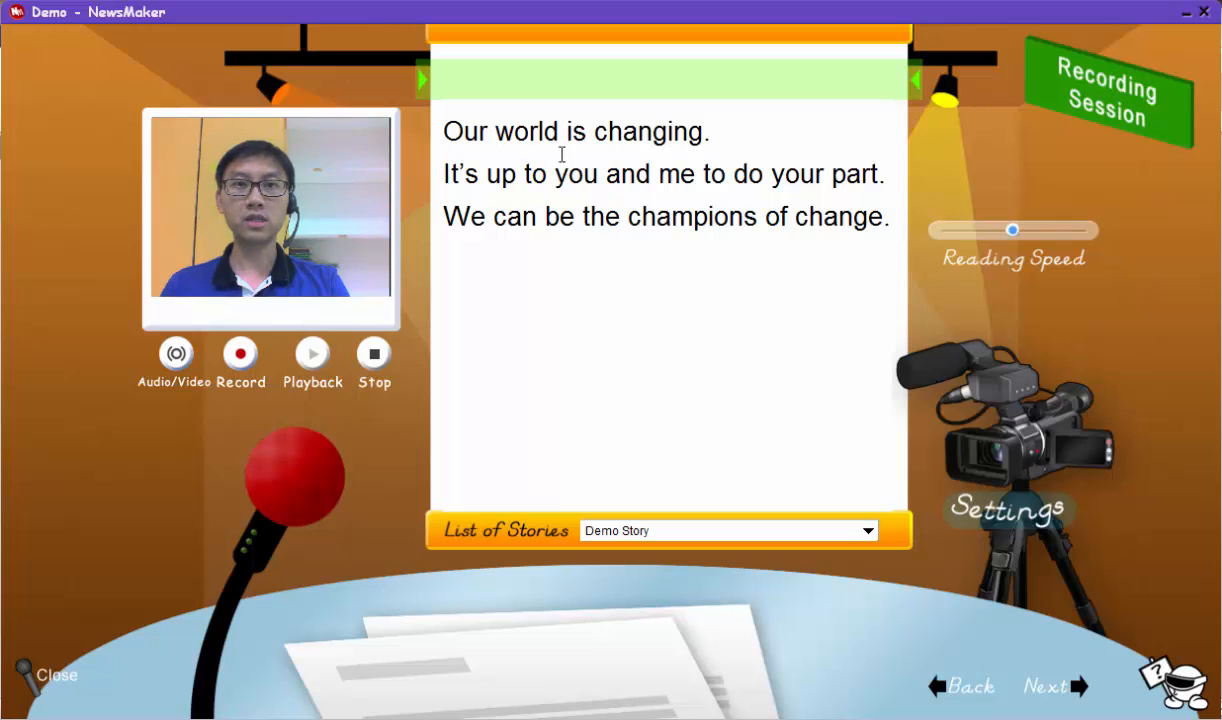
mouse_move(408, 88)
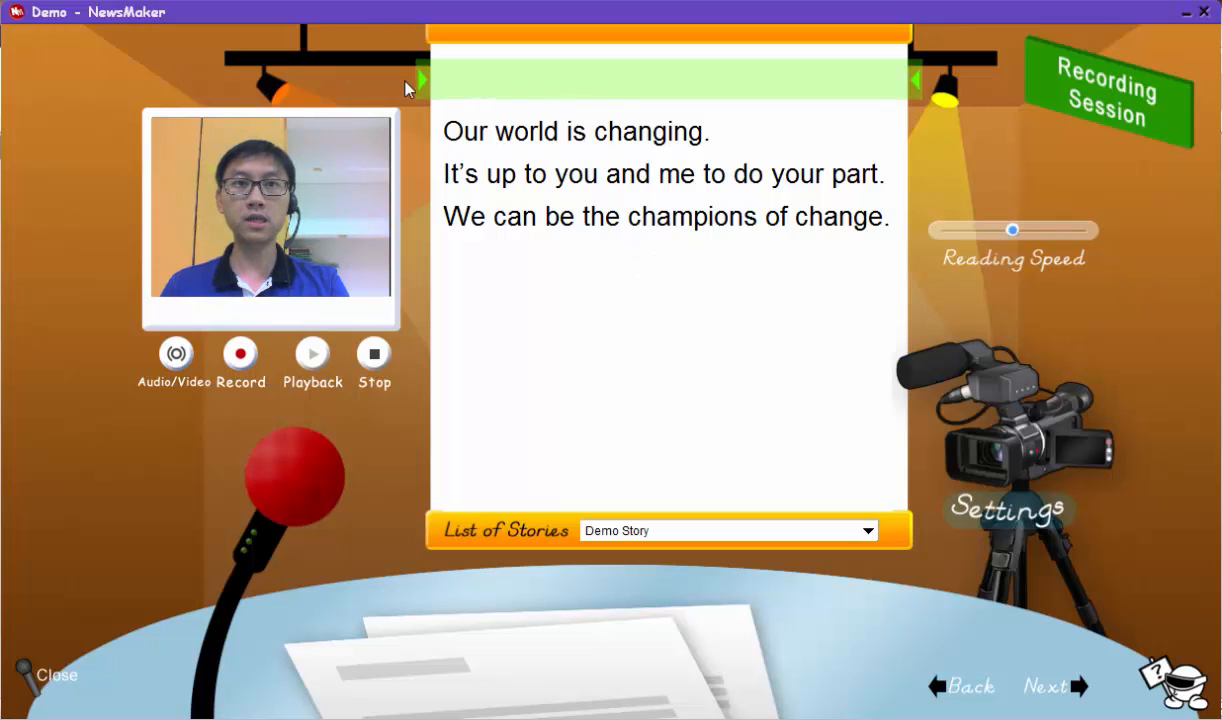
mouse_move(478, 85)
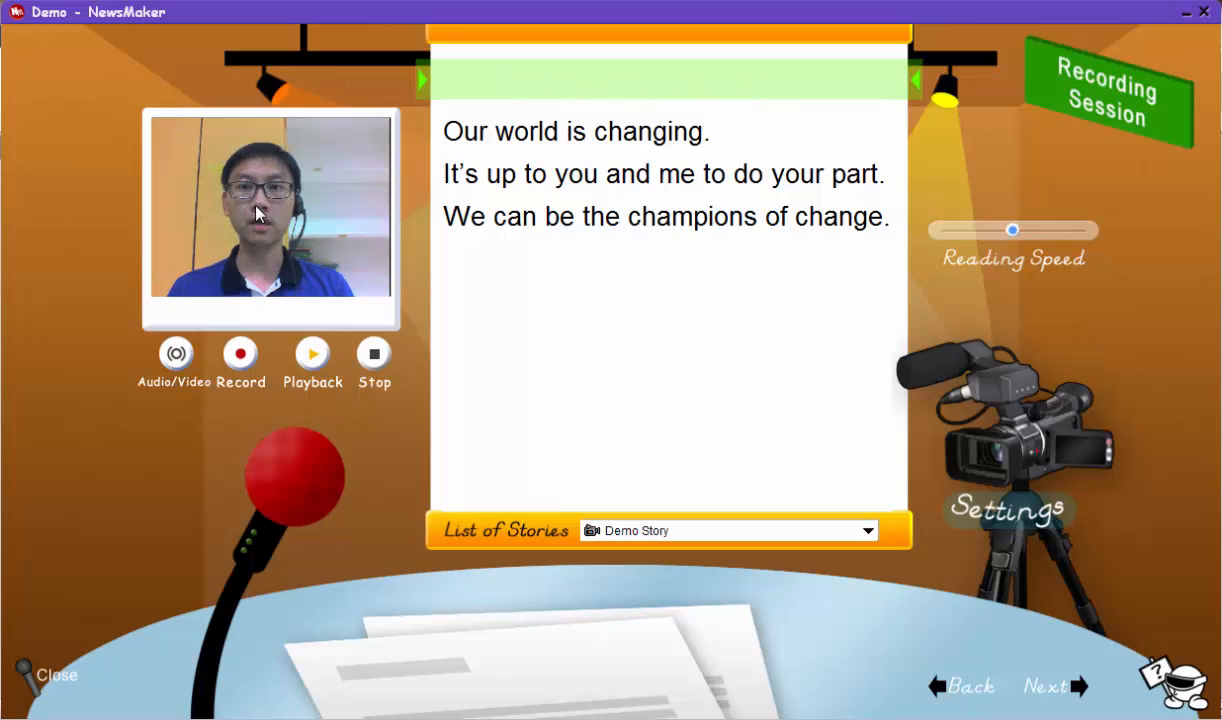
click(176, 354)
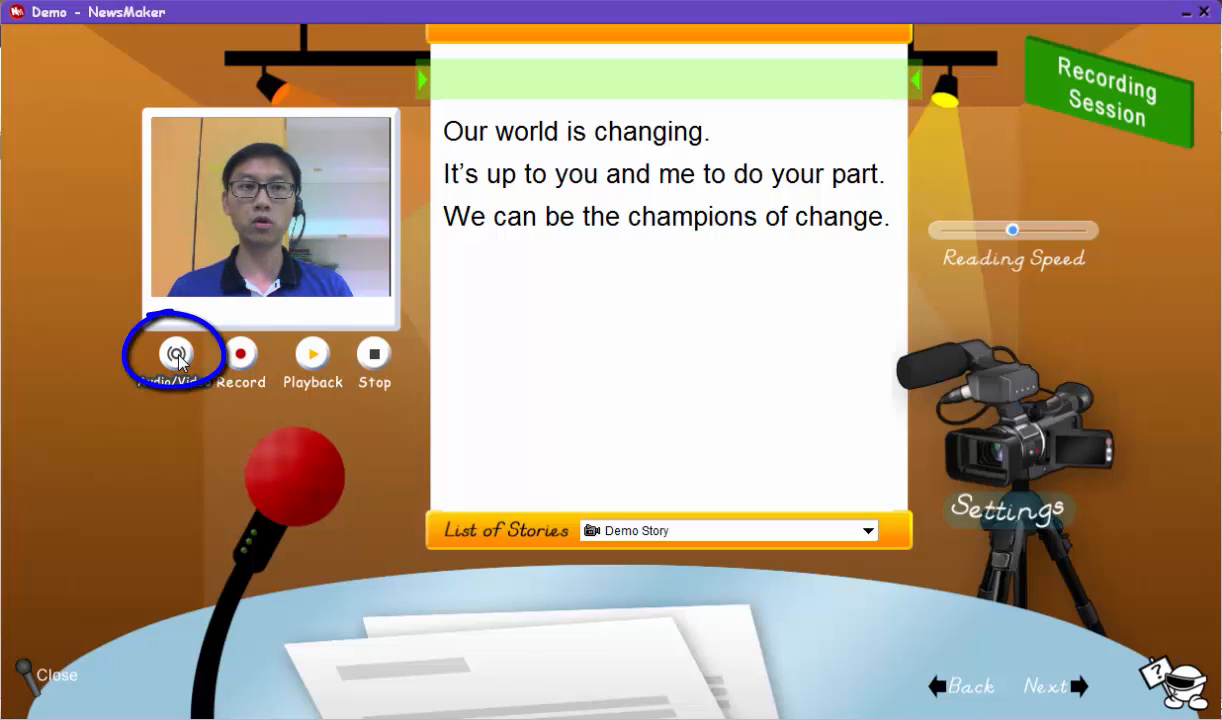
Step: Keep Integrated Camera, choose the Sennheiser USB microphone, and confirm the device settings
click(176, 353)
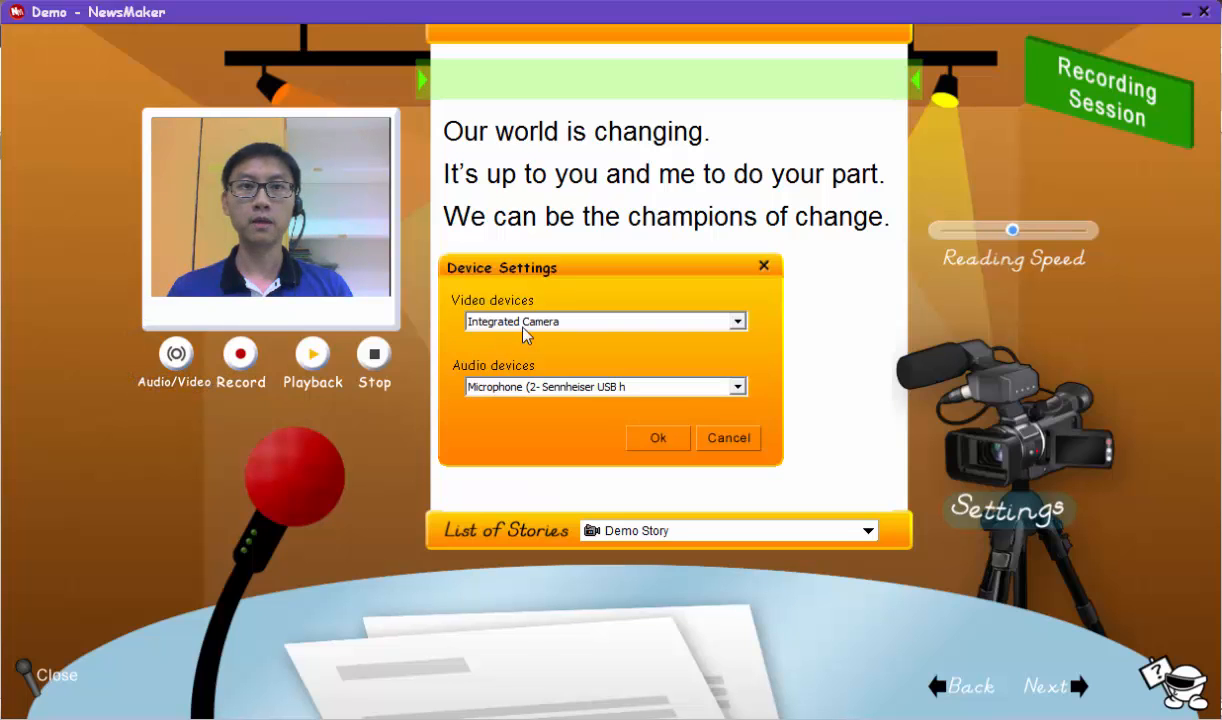
click(600, 321)
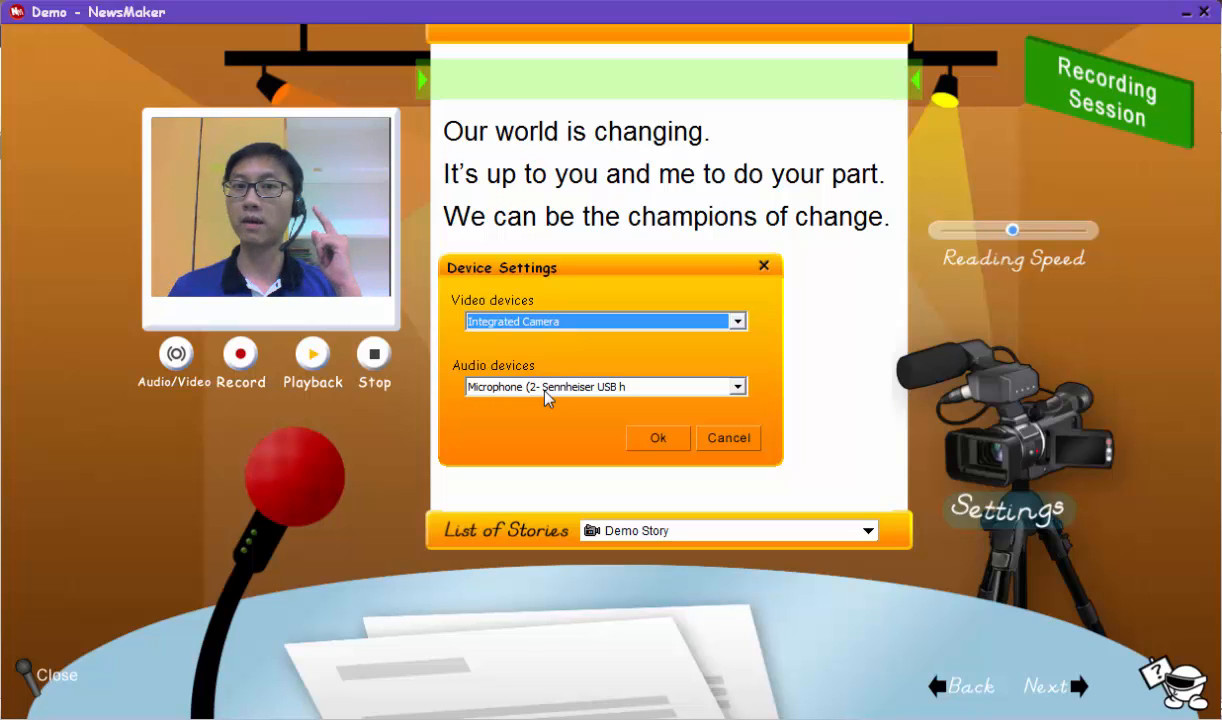
click(738, 387)
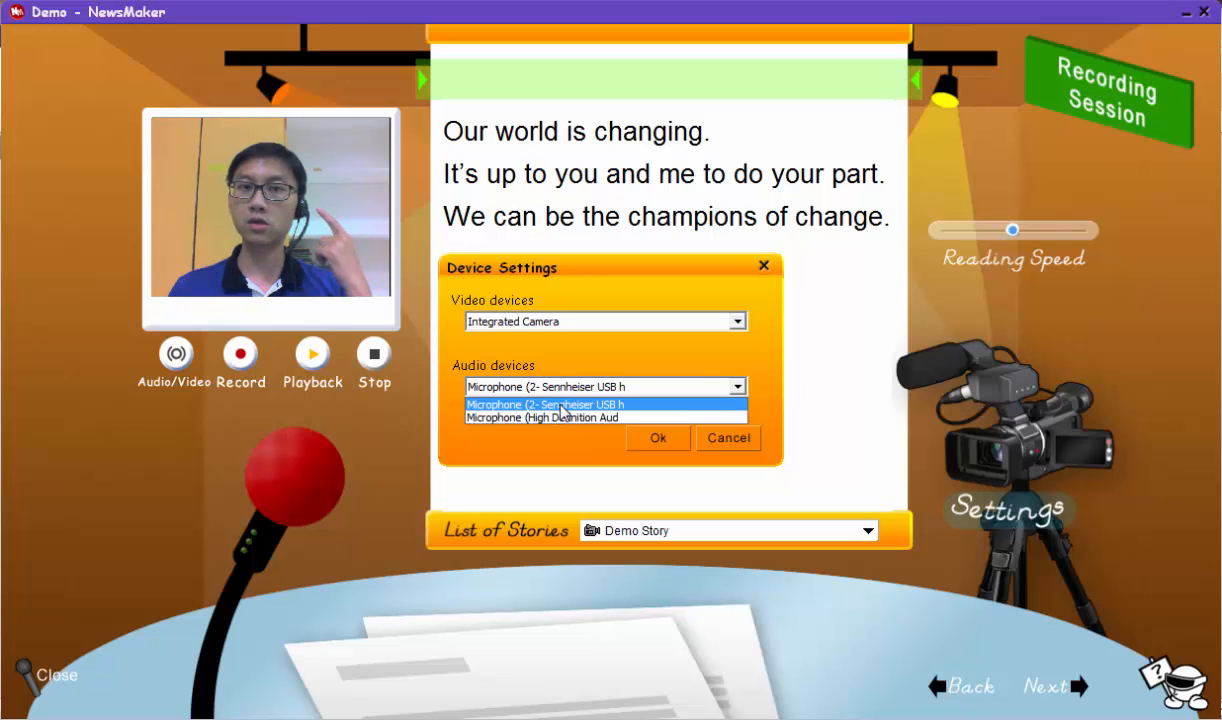
click(546, 404)
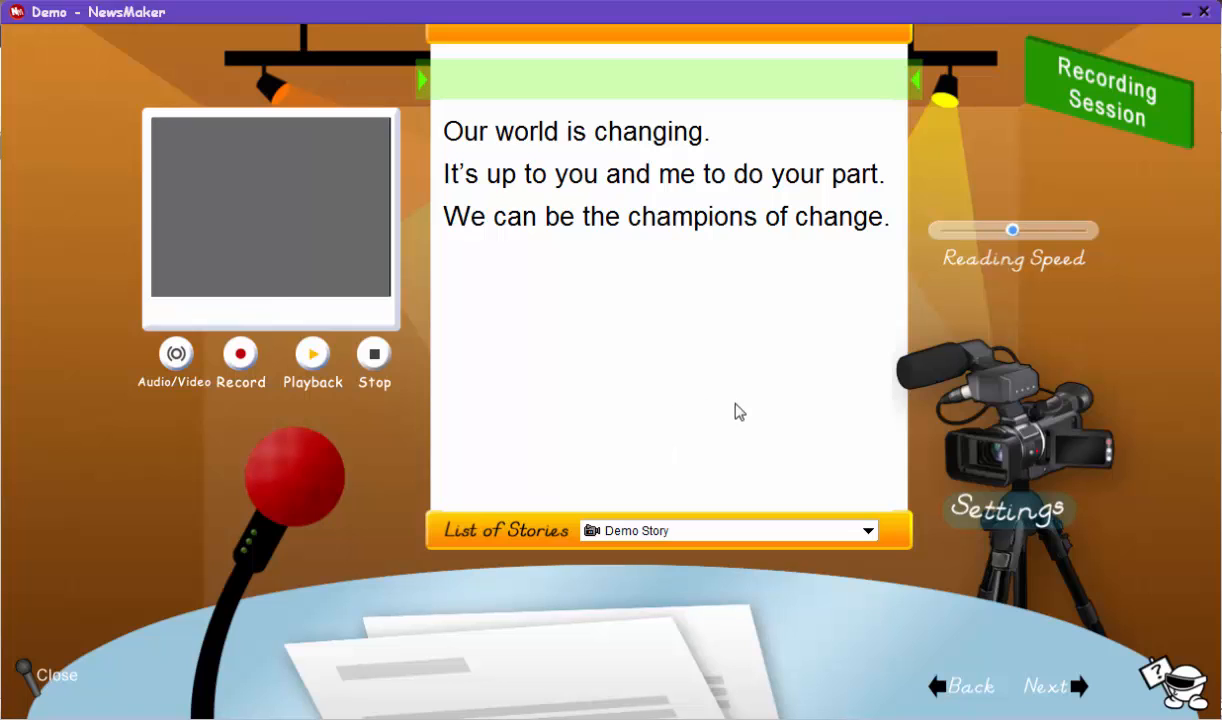
click(1007, 509)
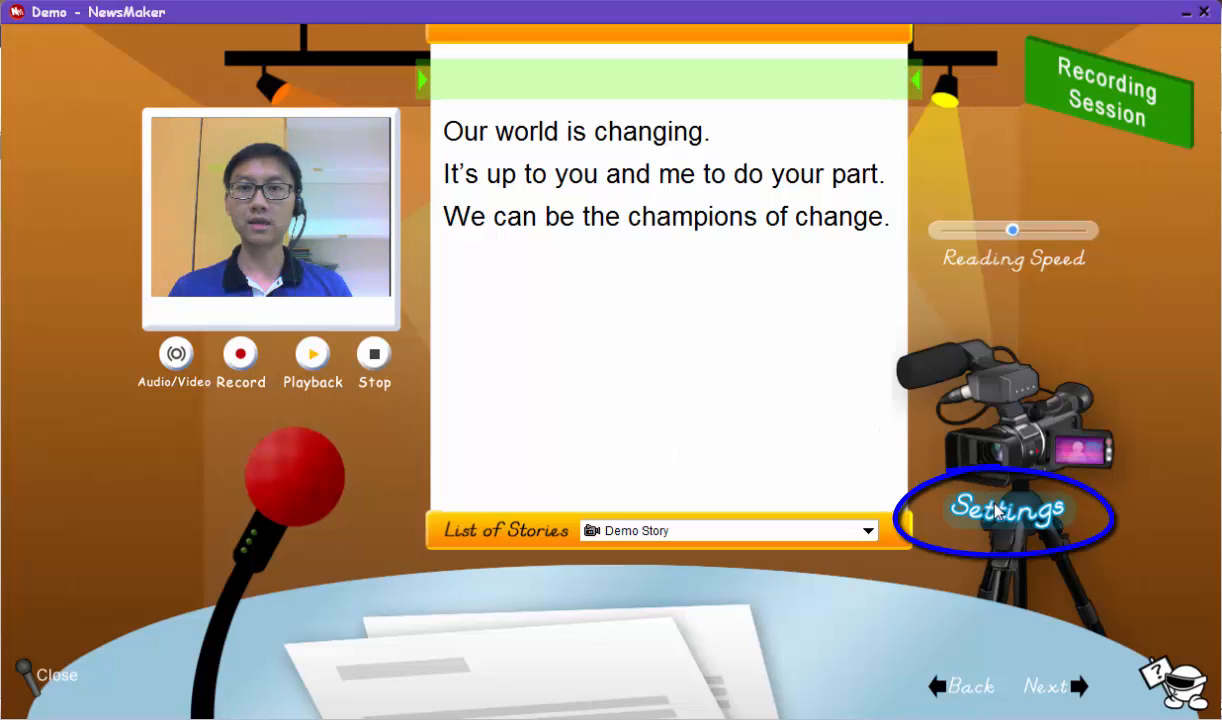
Step: Enable the story title, confirm news reader name Mr Ng, and tick Subtitle
click(1006, 508)
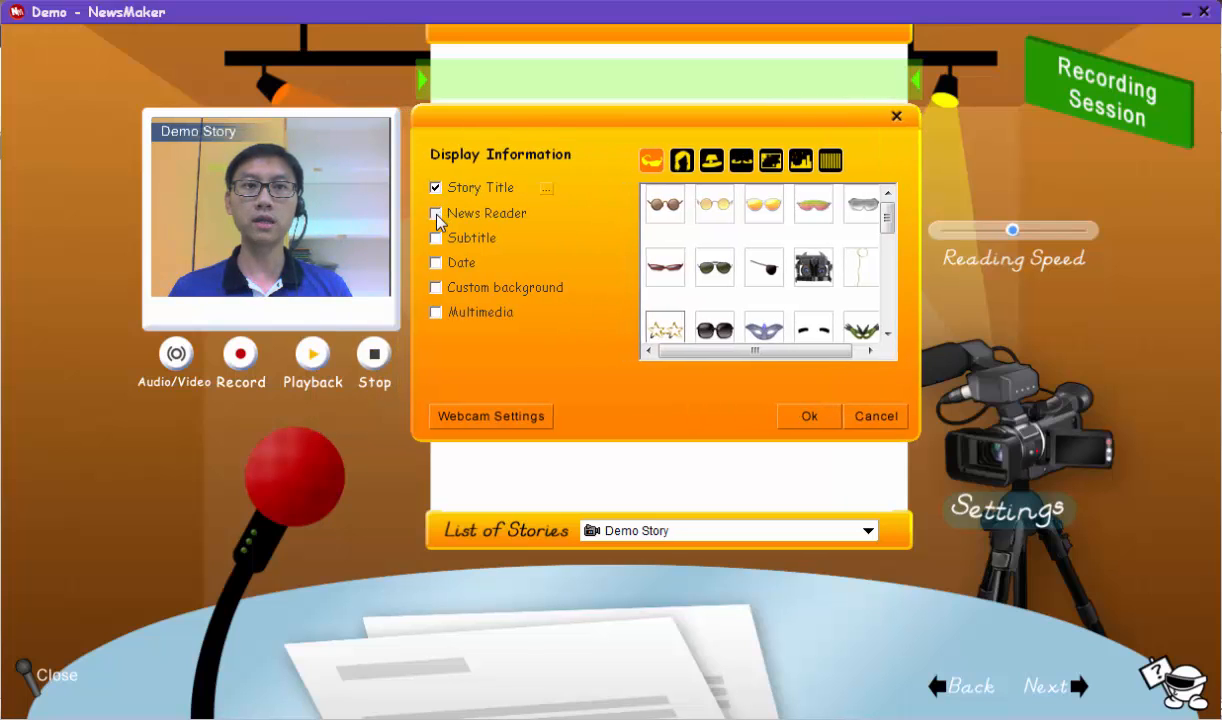
click(435, 213)
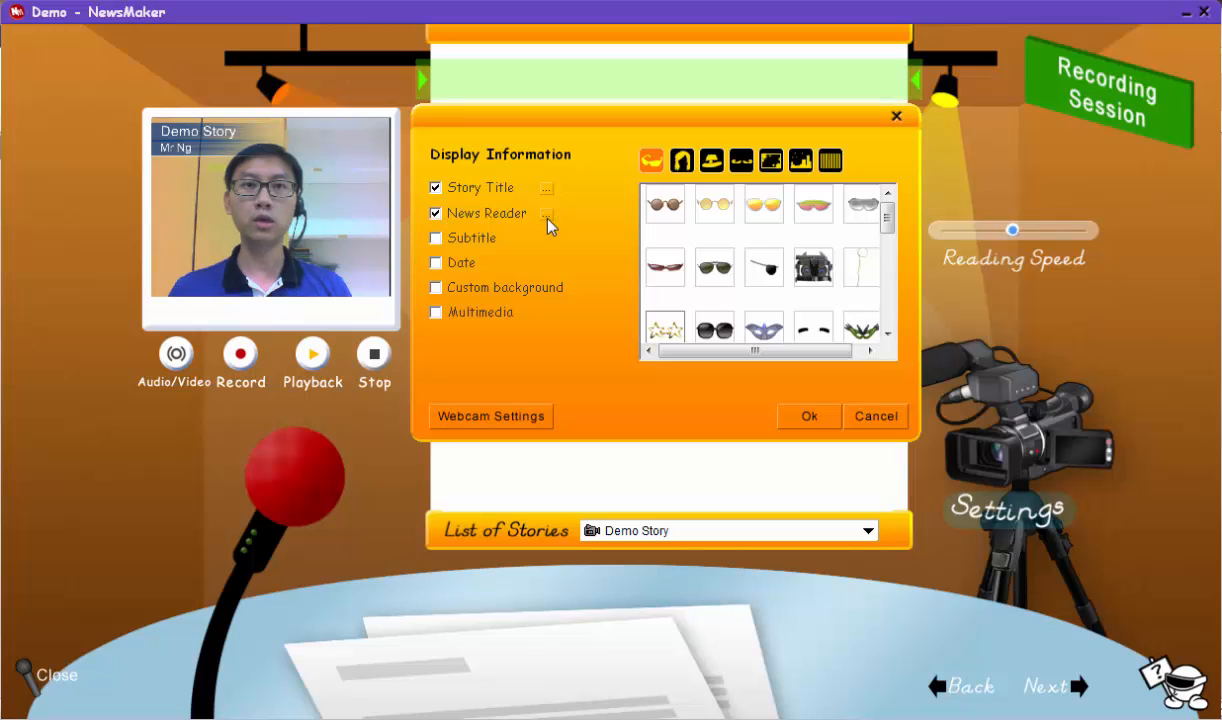
click(546, 213)
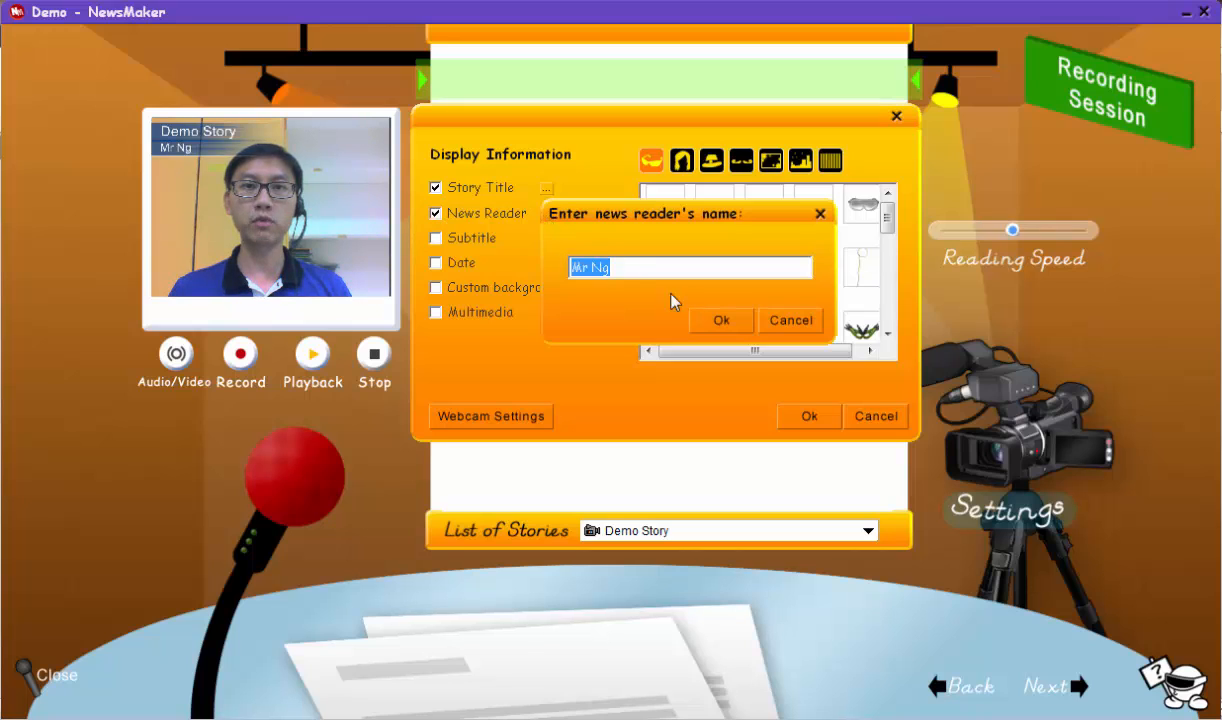
click(721, 320)
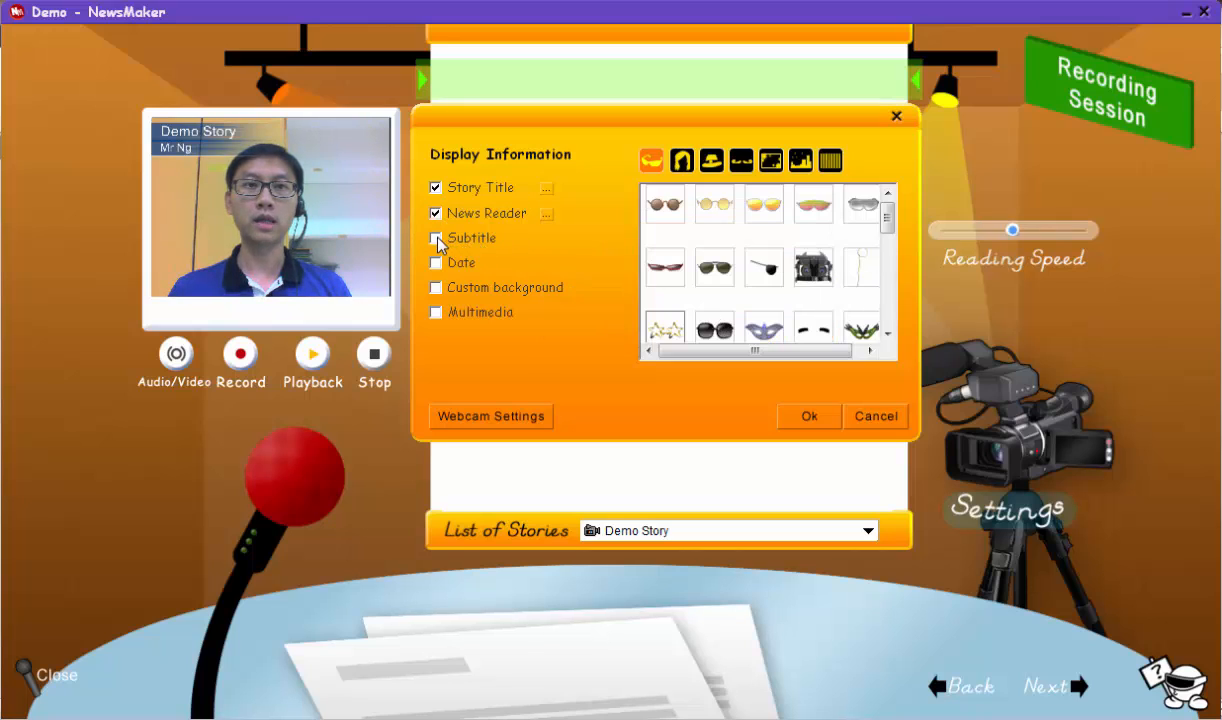
click(435, 237)
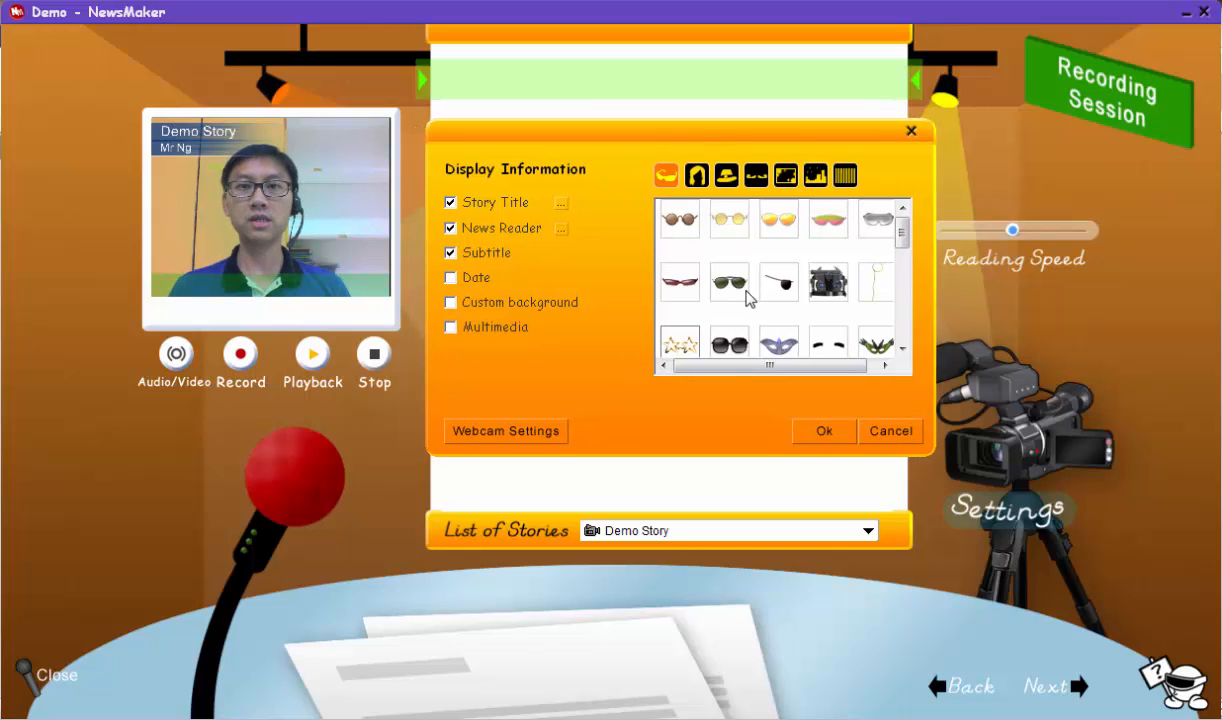
Step: Add sunglasses and black spiky hair to the reader, browse other hair and hats, then confirm
click(729, 283)
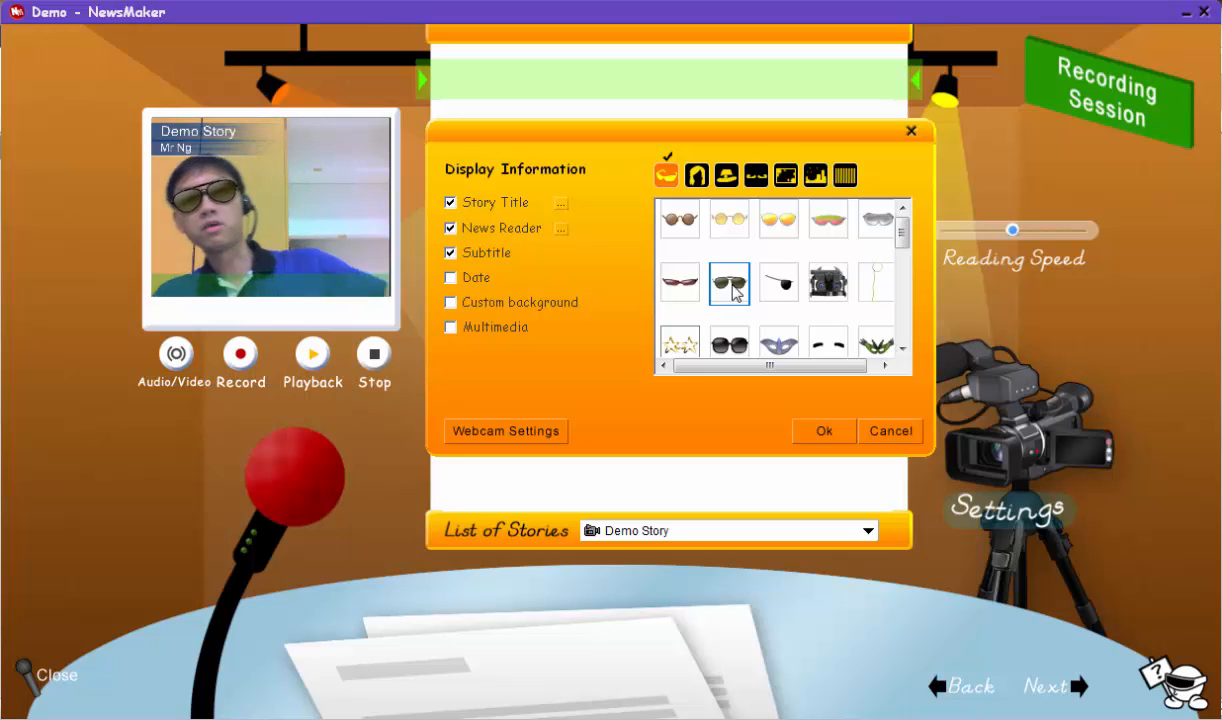
click(696, 175)
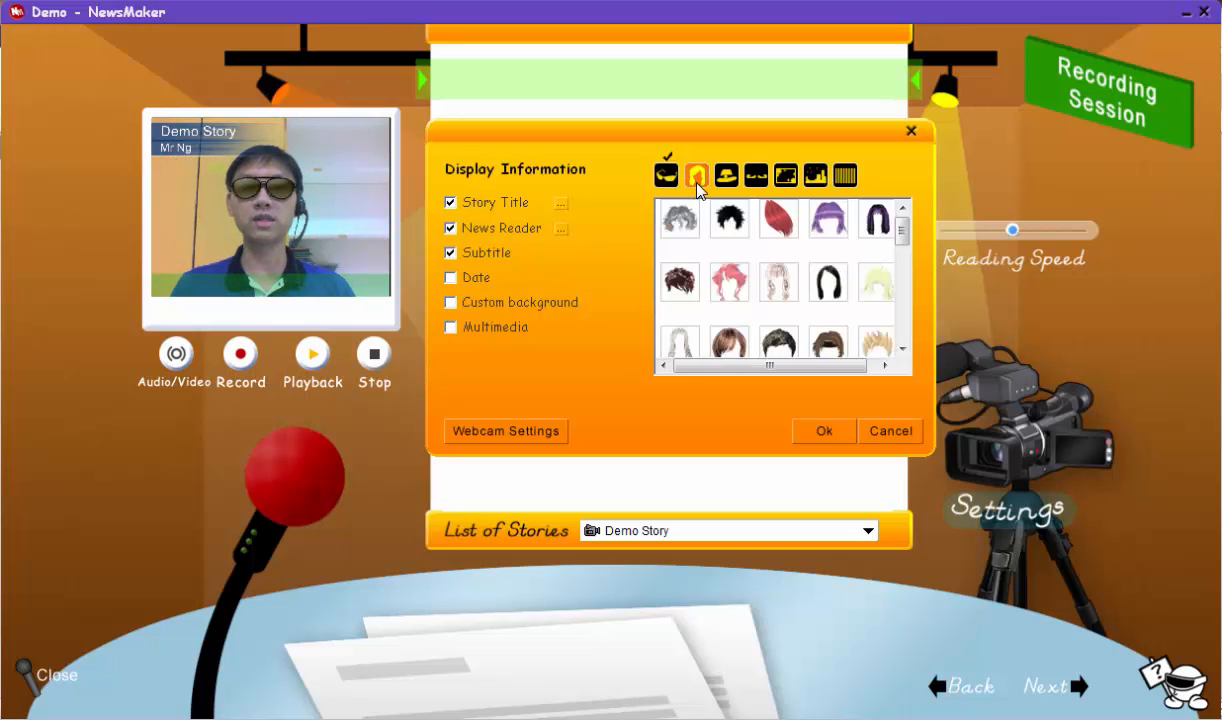
click(729, 219)
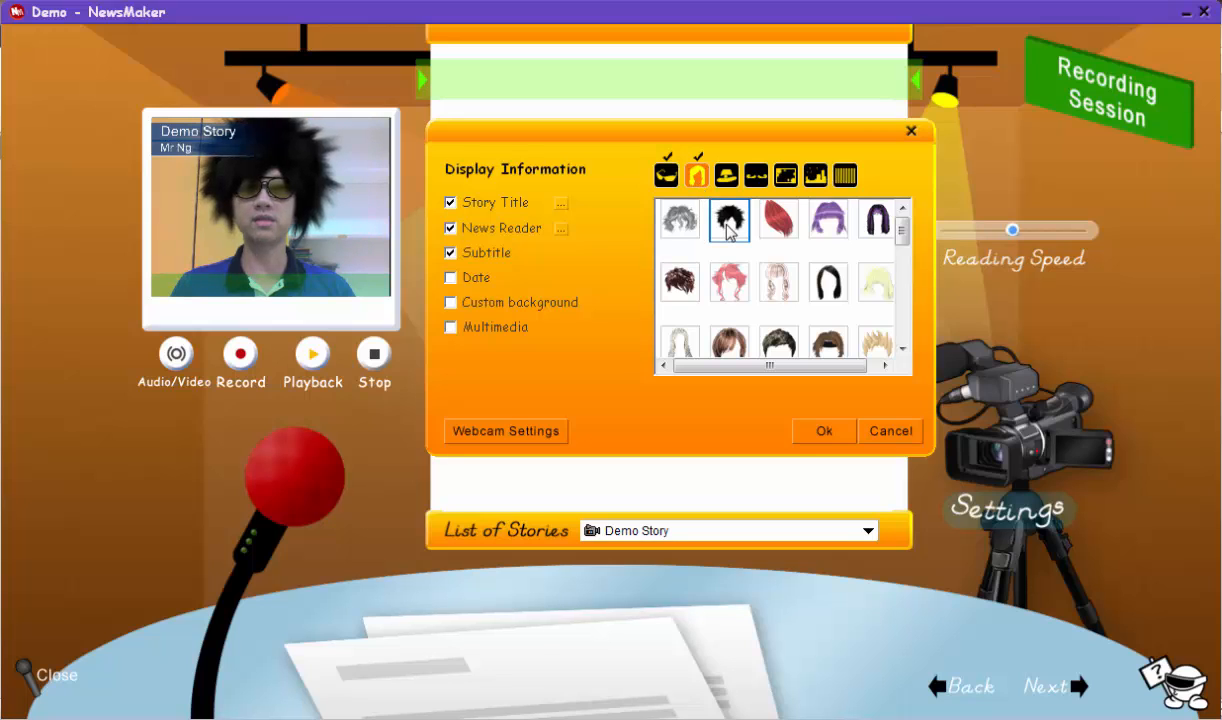
click(729, 283)
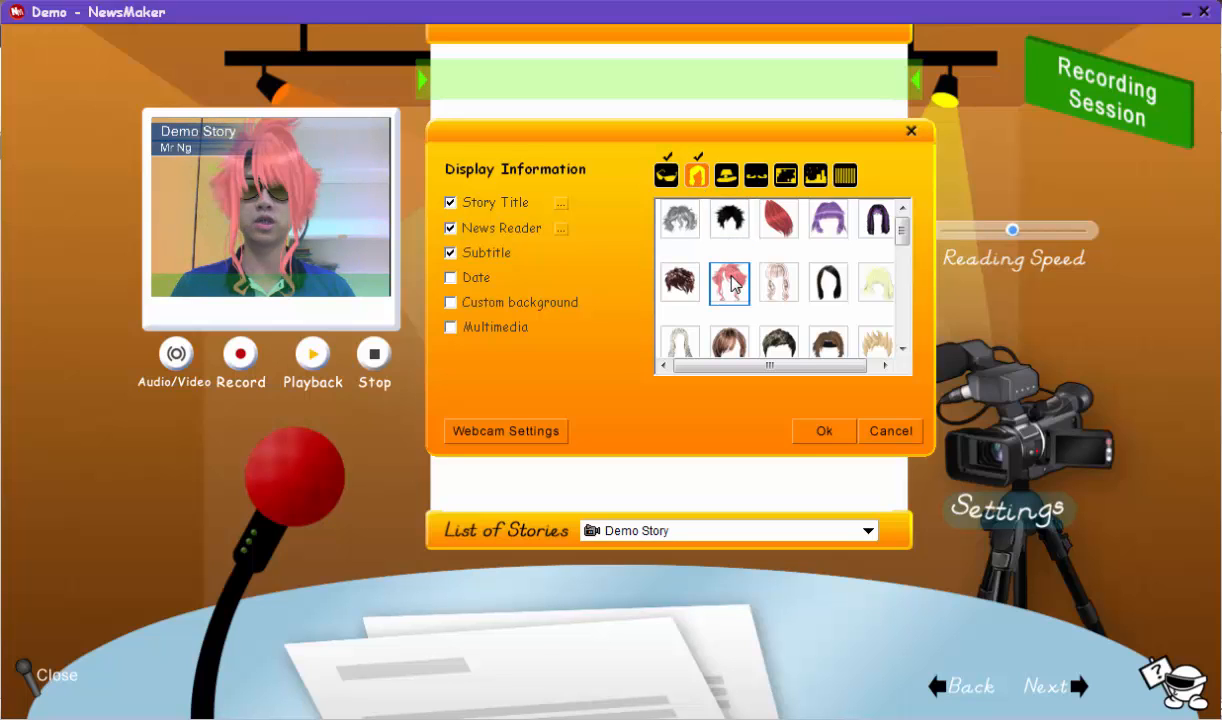
click(726, 176)
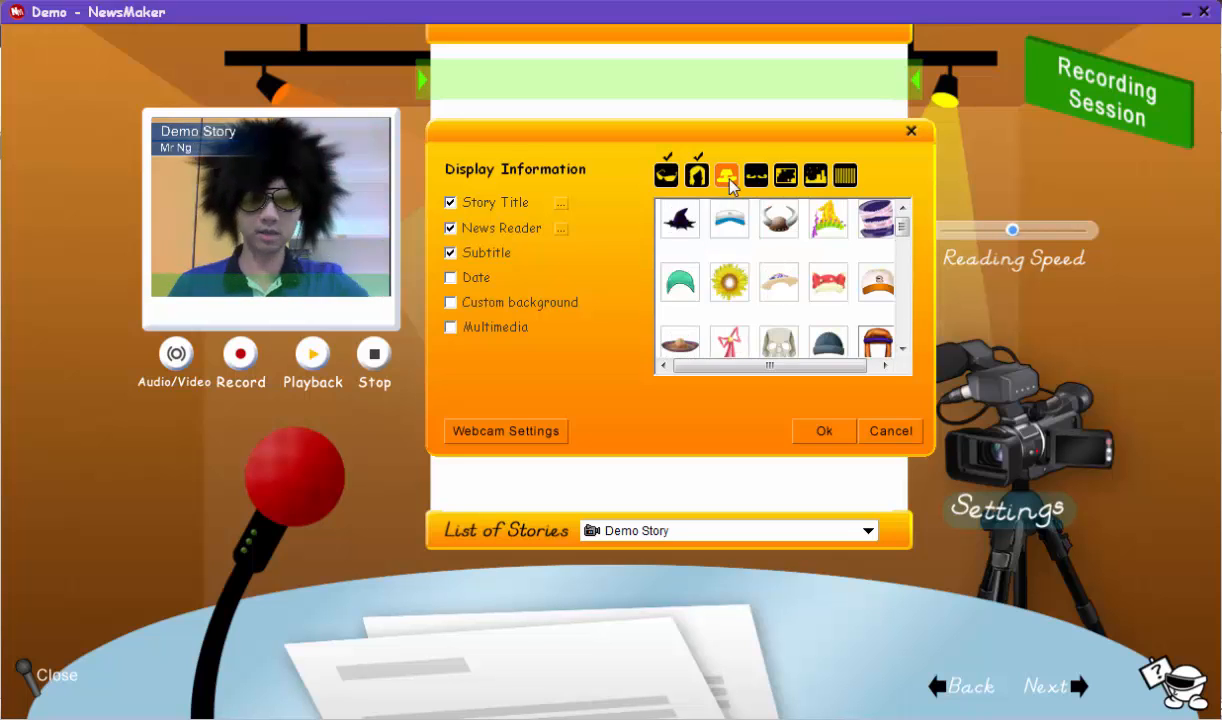
click(823, 430)
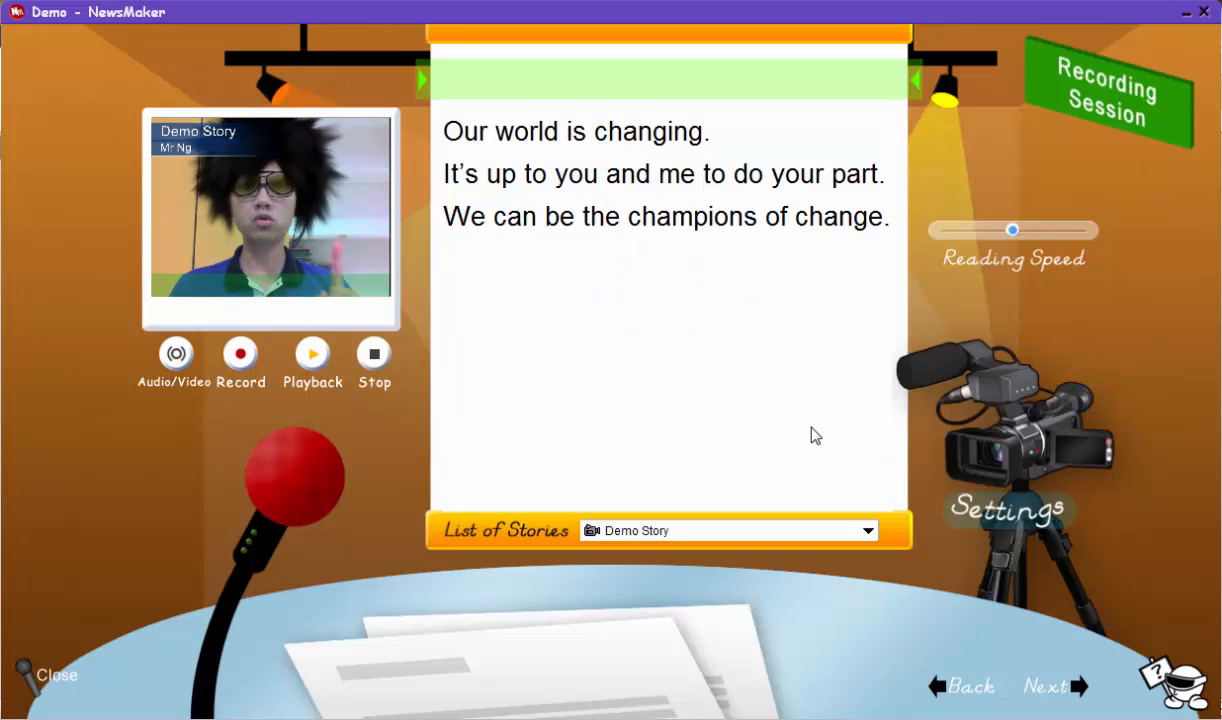
Step: Record a take of the costumed reader reading the teleprompter, then stop
click(240, 354)
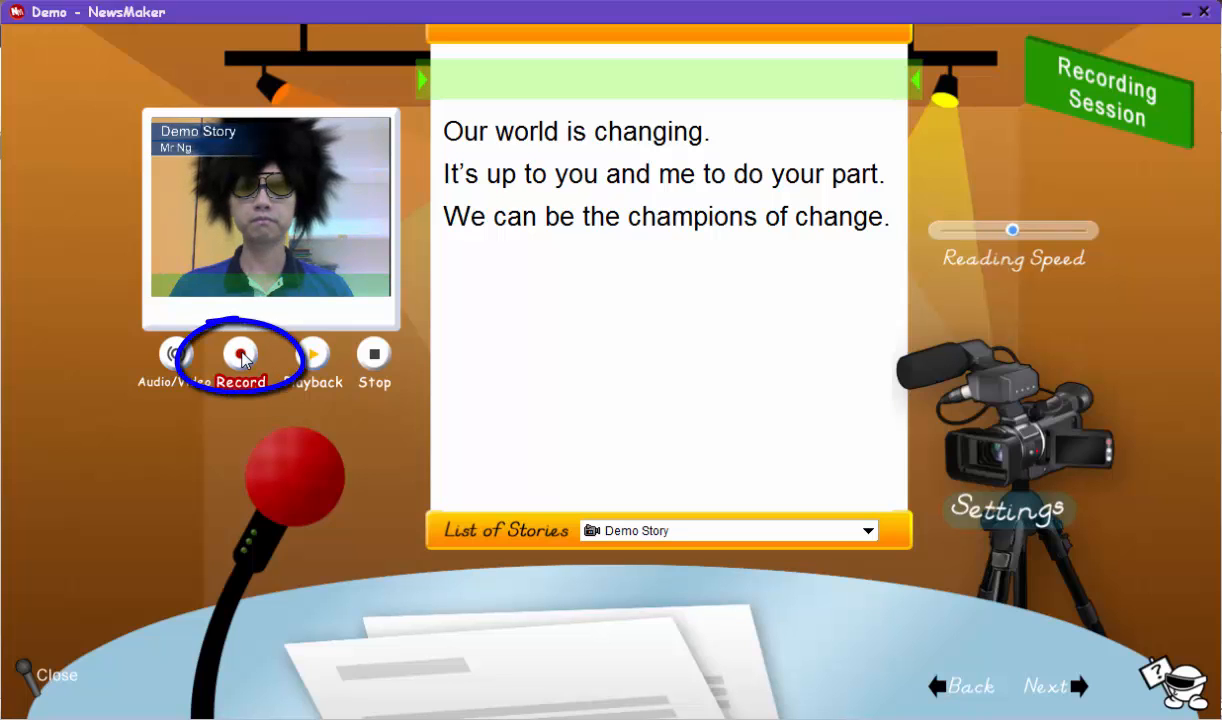
click(240, 353)
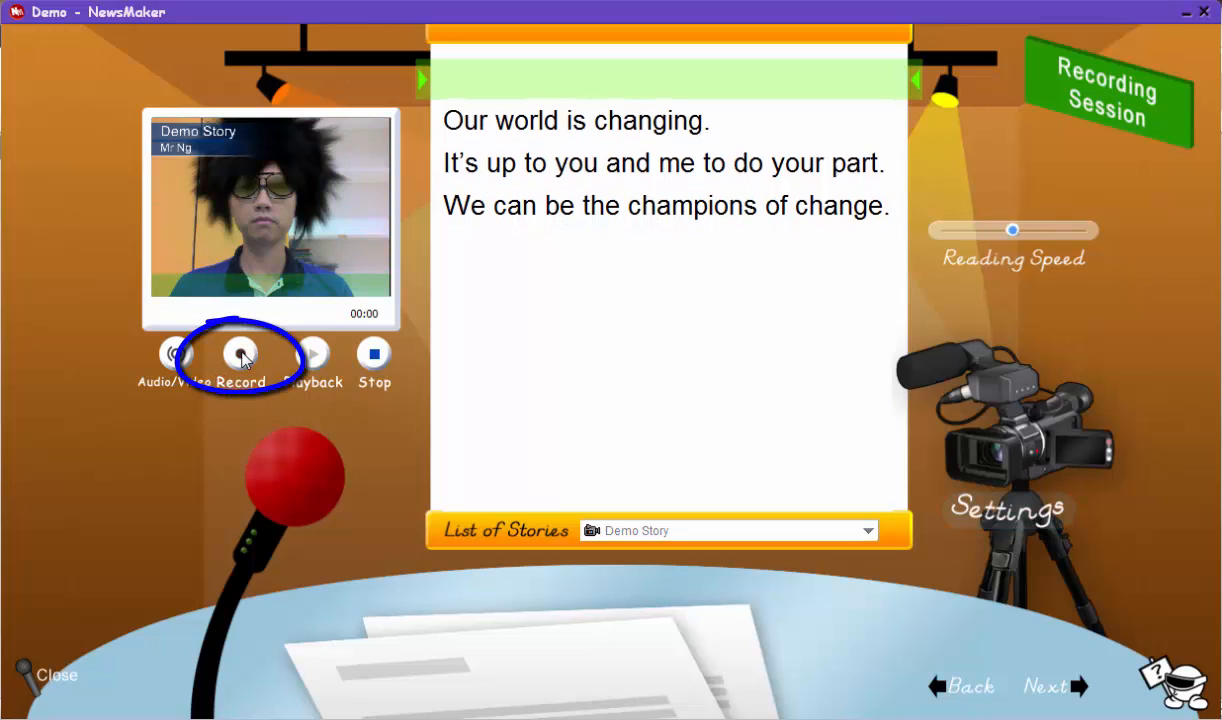
click(240, 353)
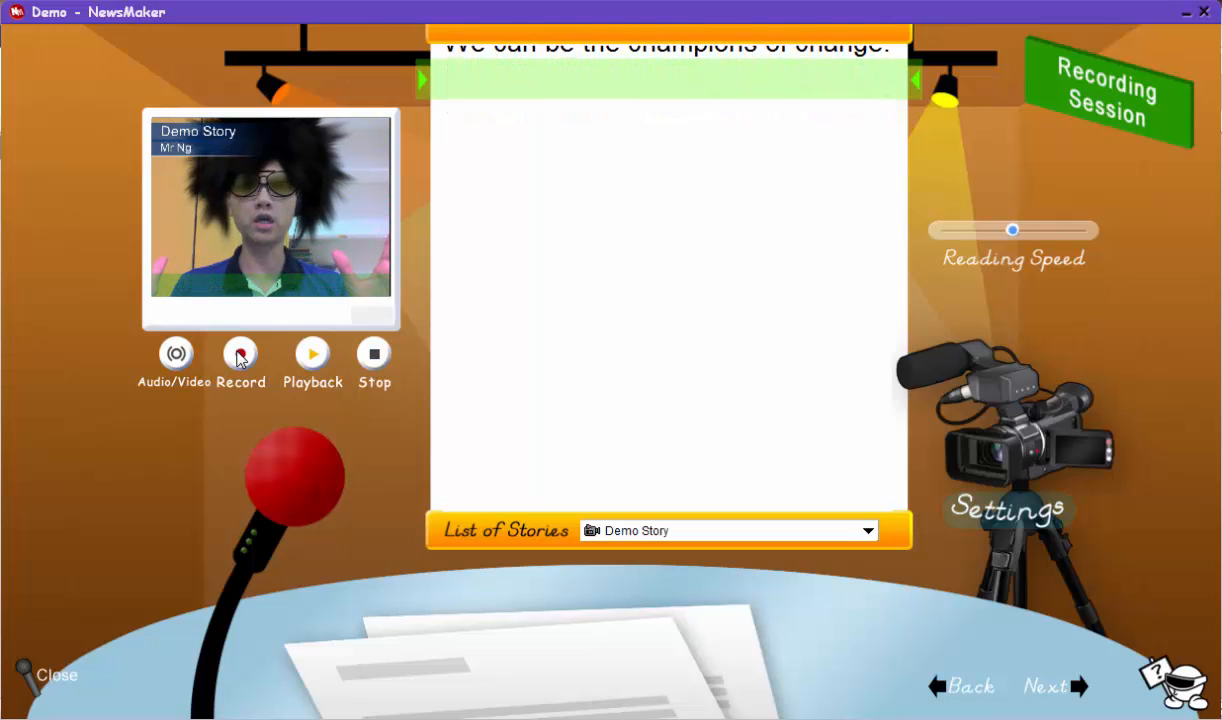
click(240, 363)
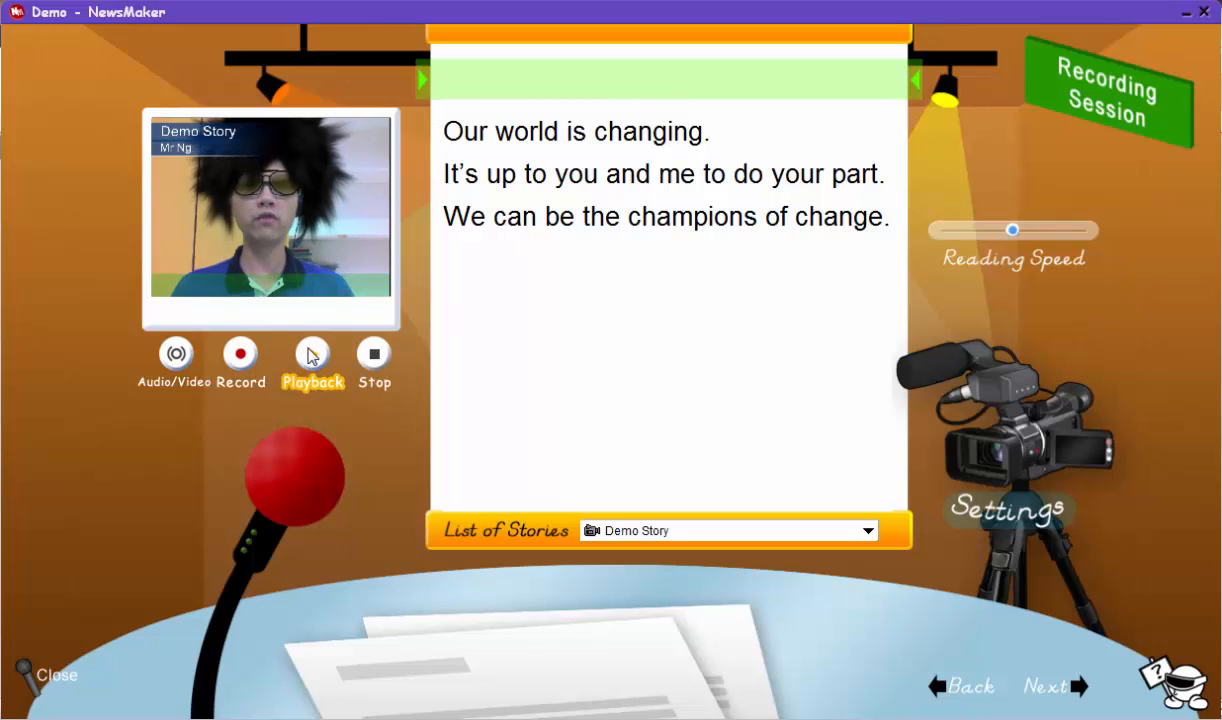
click(312, 354)
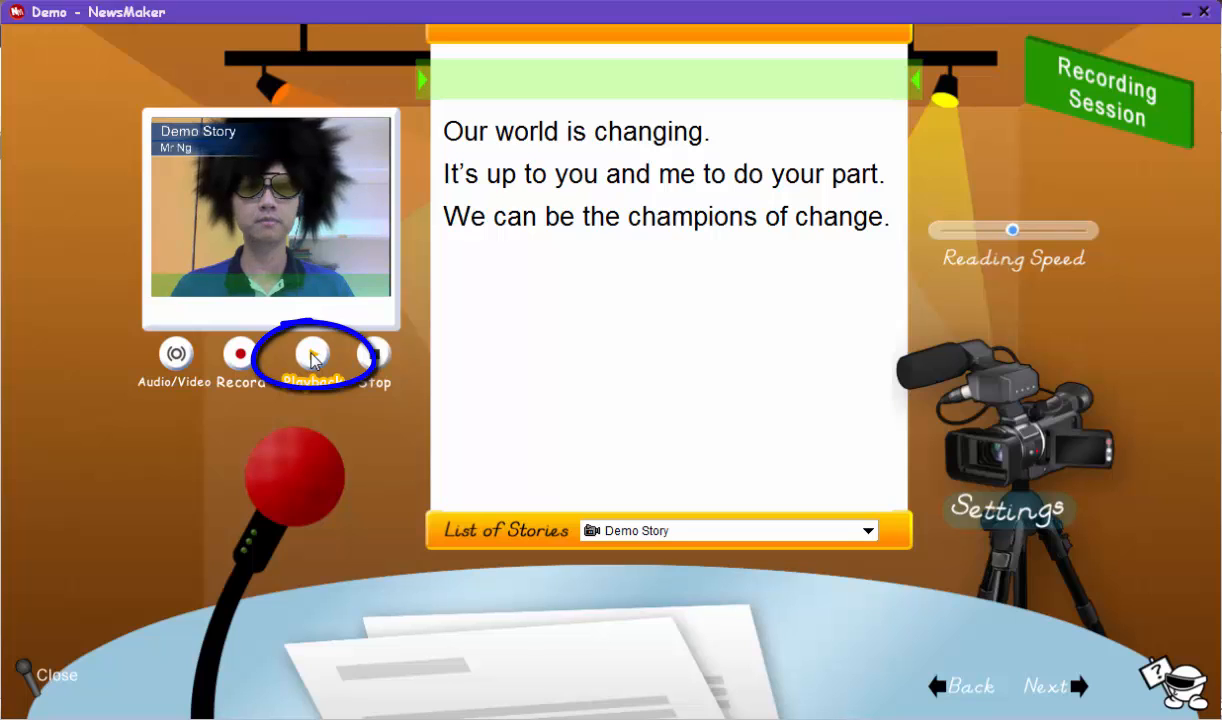
click(312, 354)
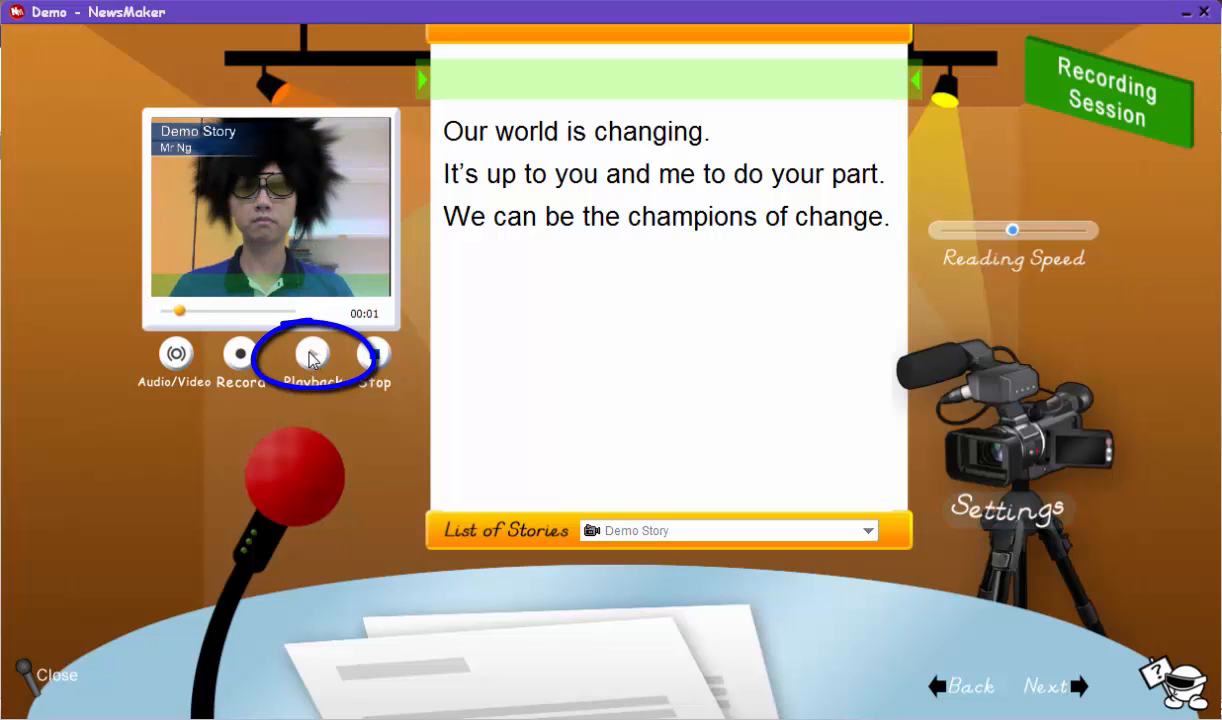
click(312, 354)
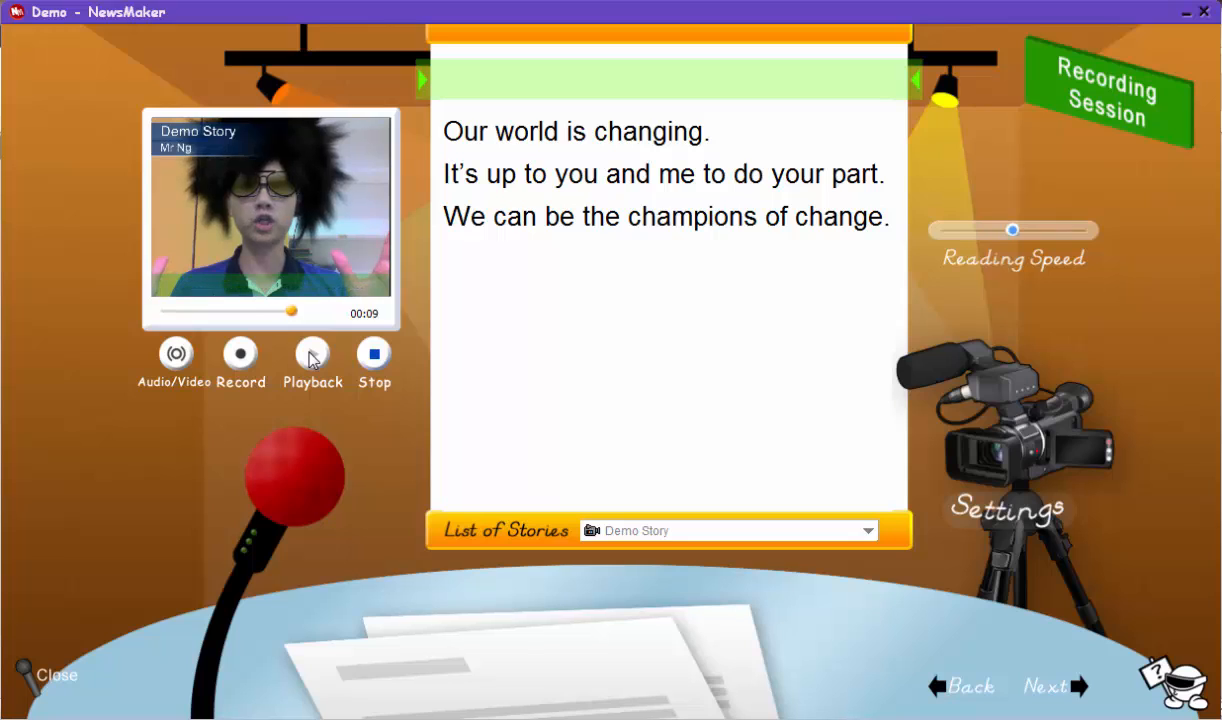
click(312, 354)
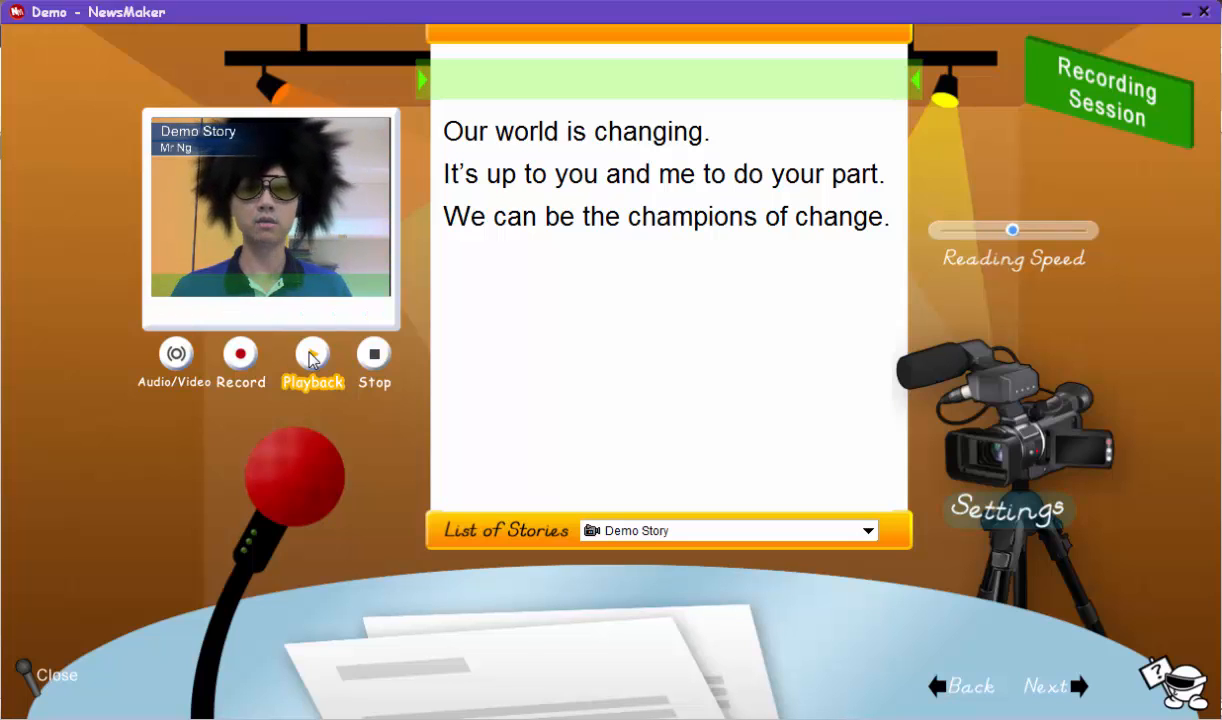
click(240, 360)
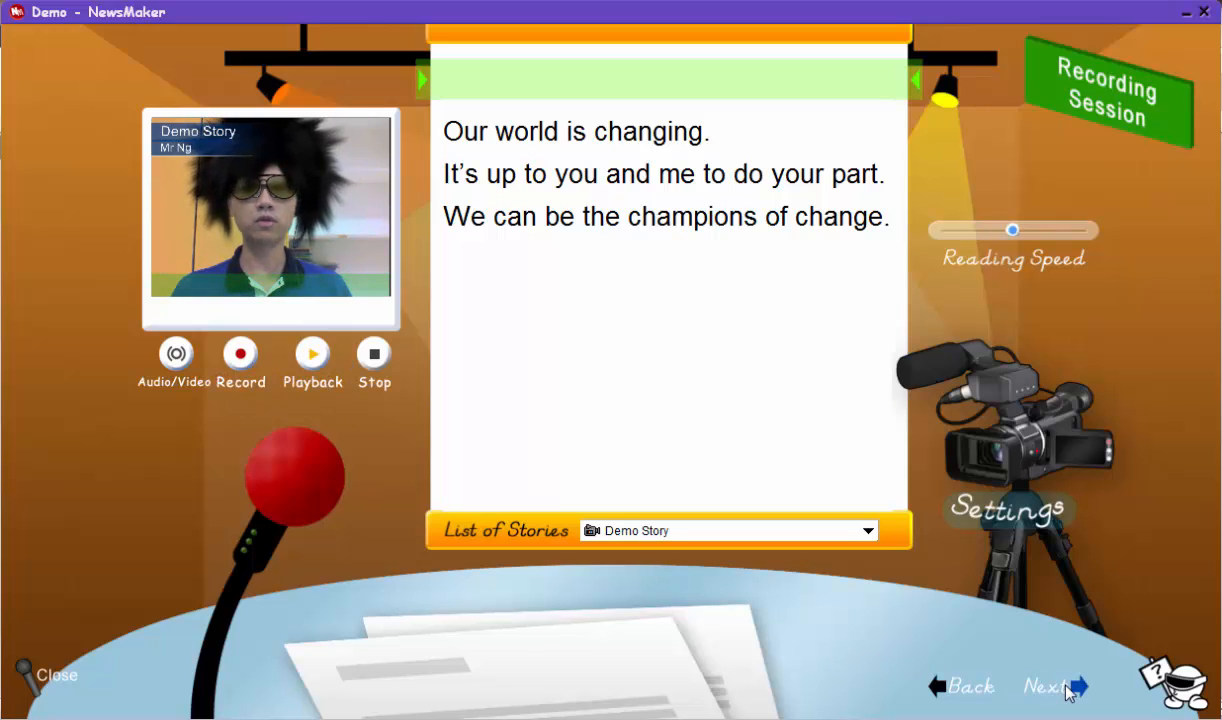
Step: Advance to the Publishing stage listing the Demo Story clip by Mr Ng
click(1050, 686)
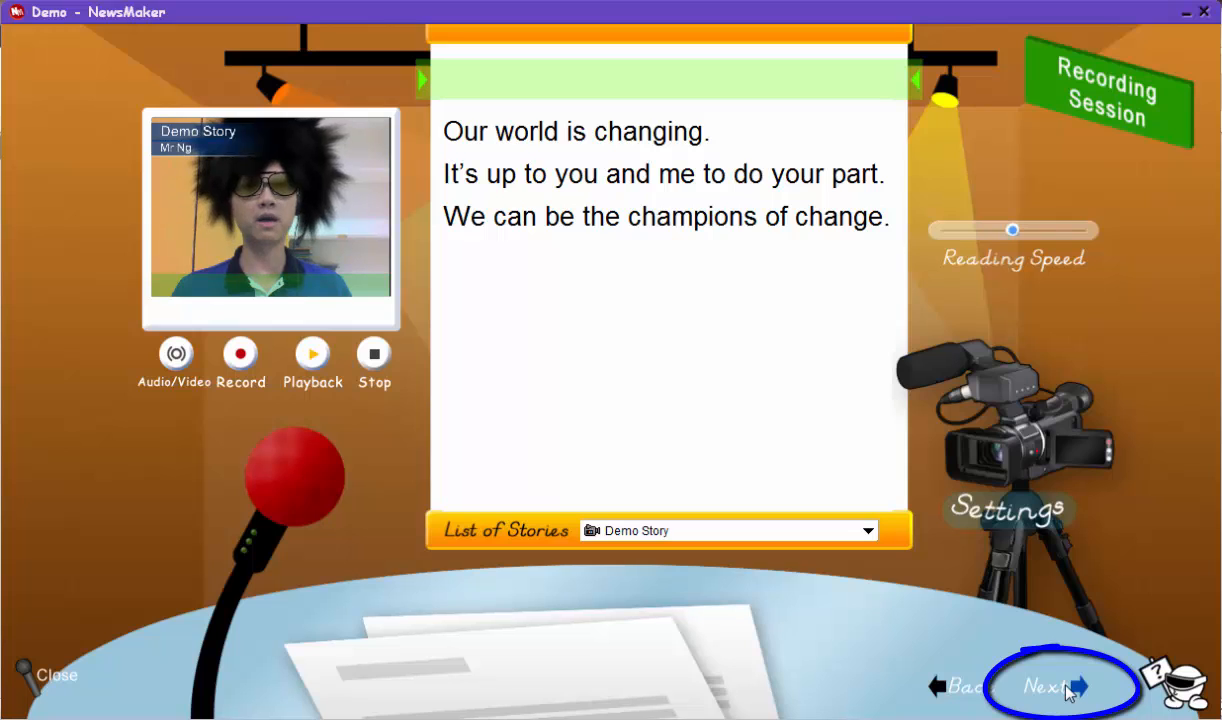
click(1060, 686)
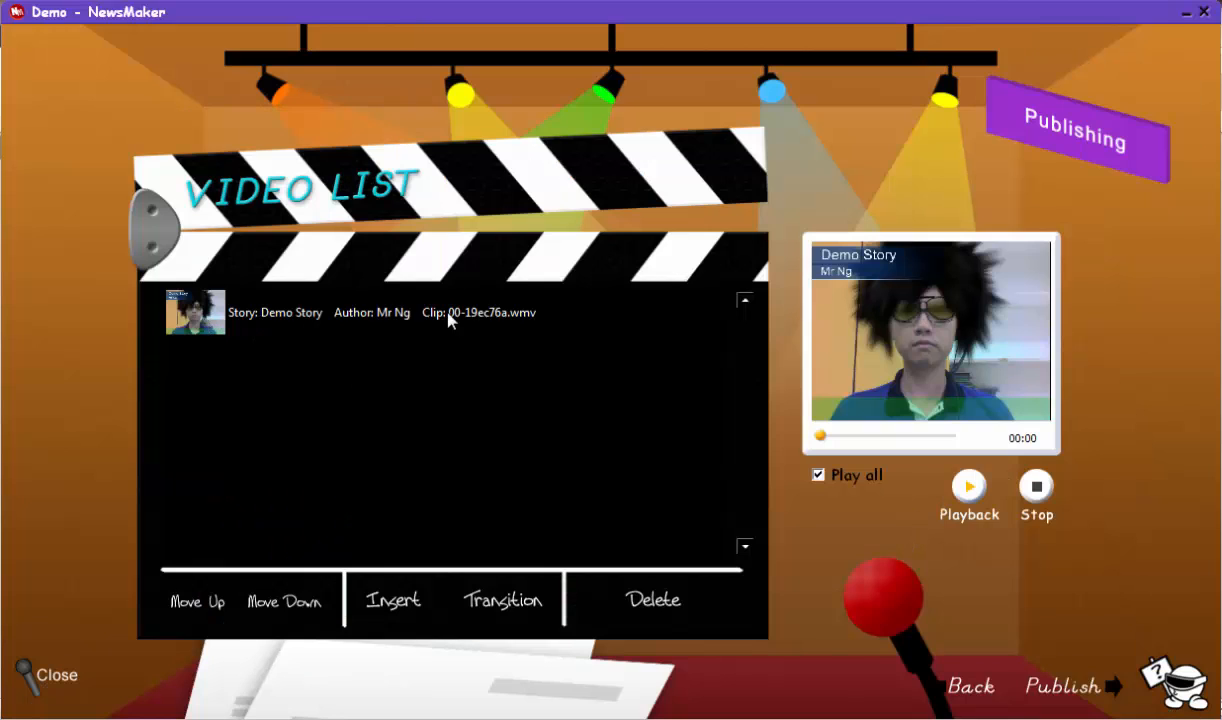
mouse_move(898, 516)
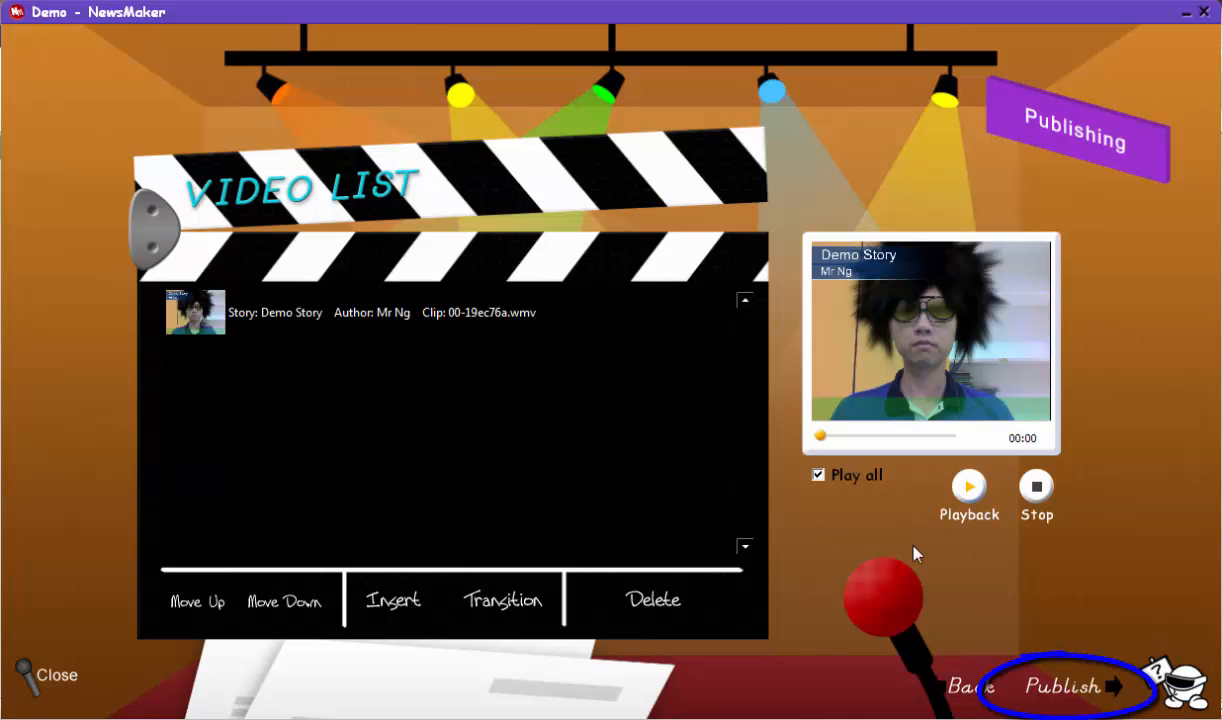
mouse_move(1108, 690)
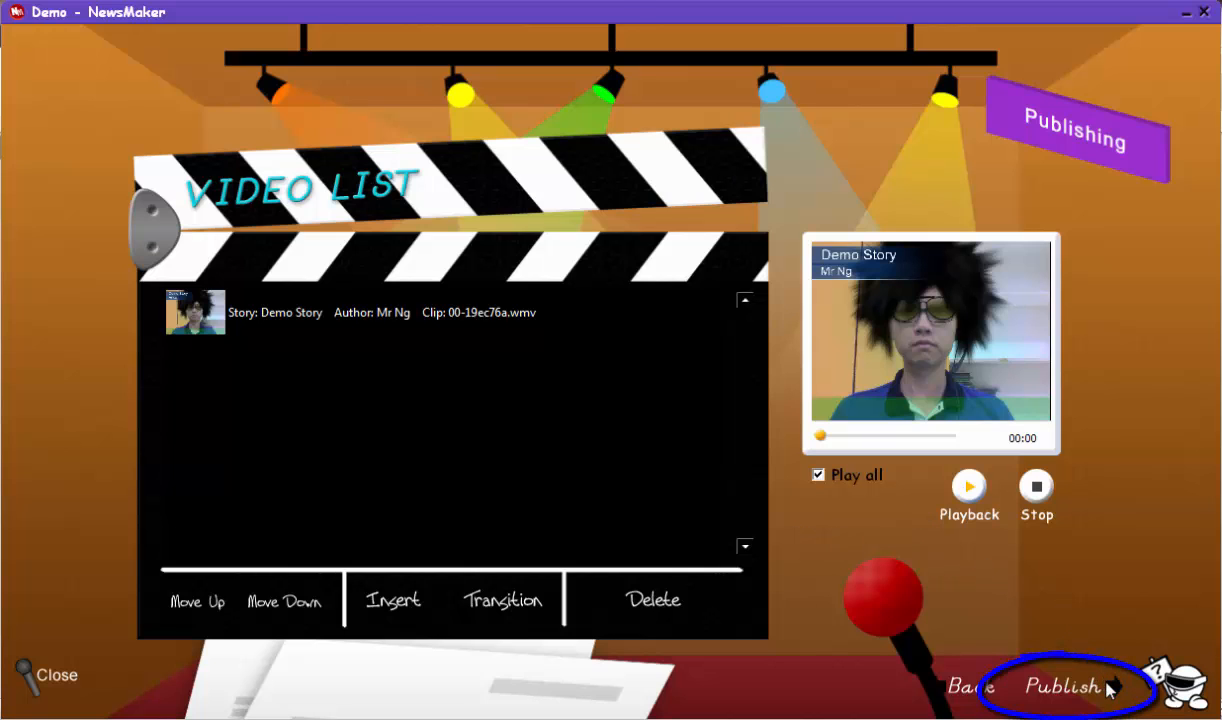
Step: Publish the story as 'Demo Video' and dismiss the success message
click(1063, 686)
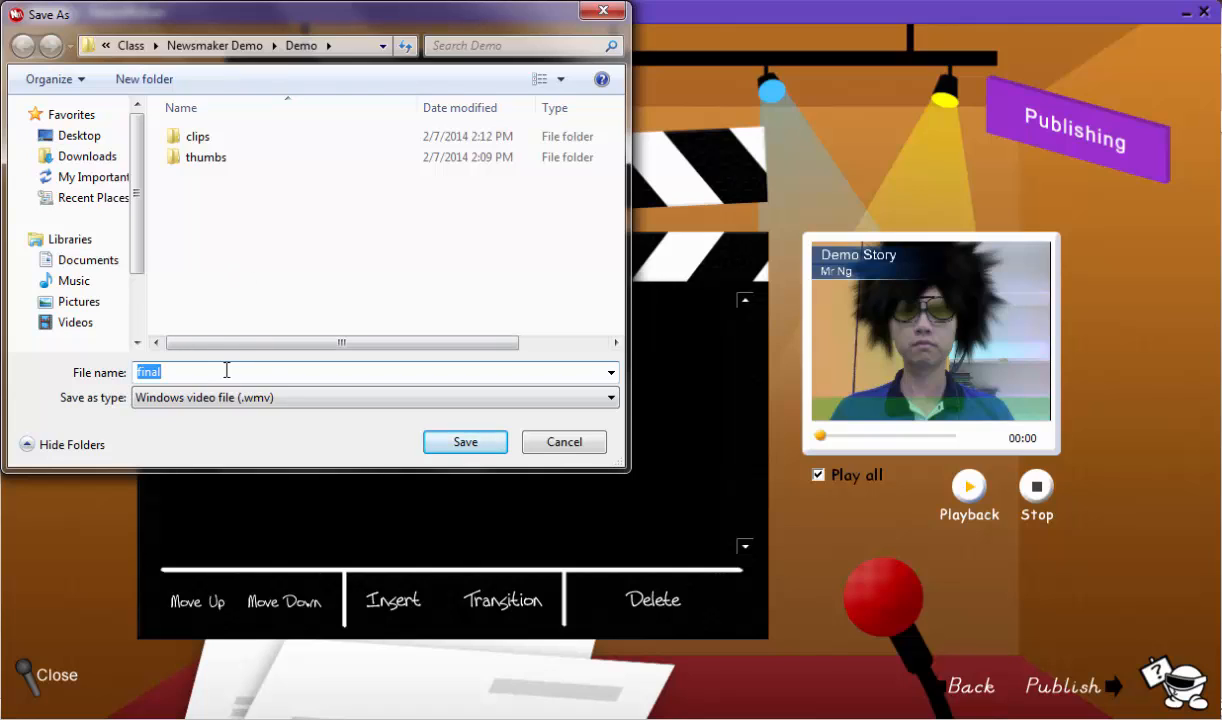
text(Demo Video)
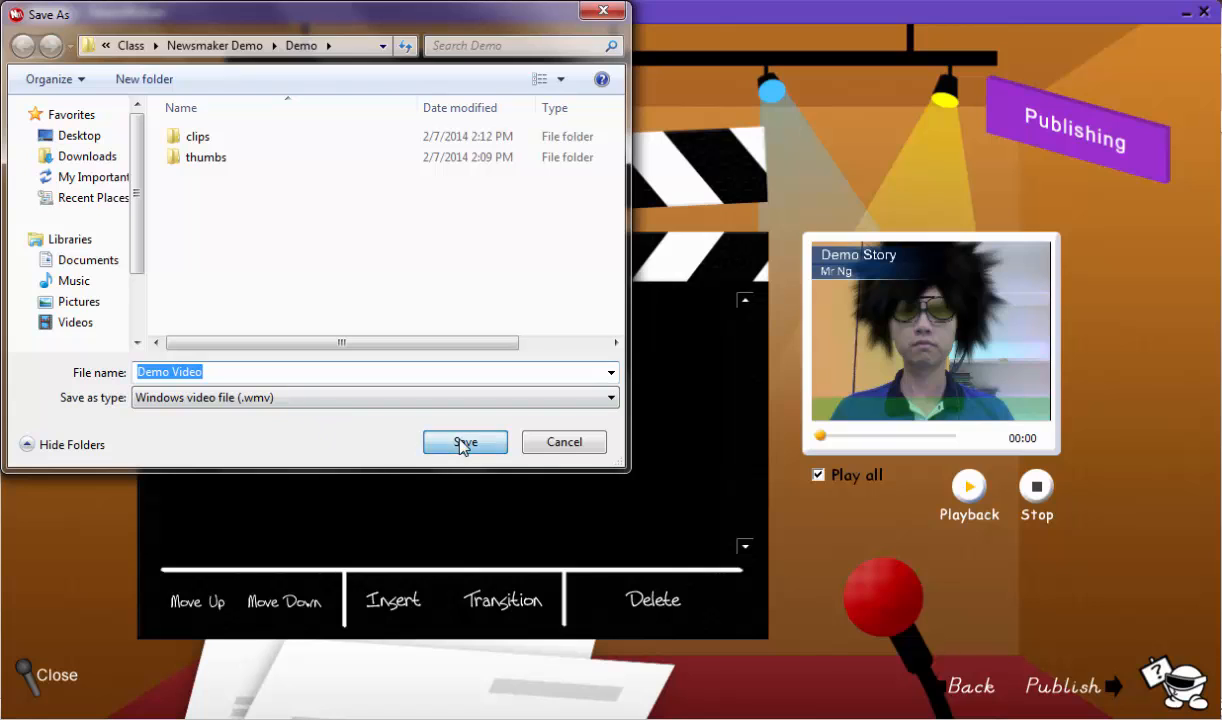
click(464, 442)
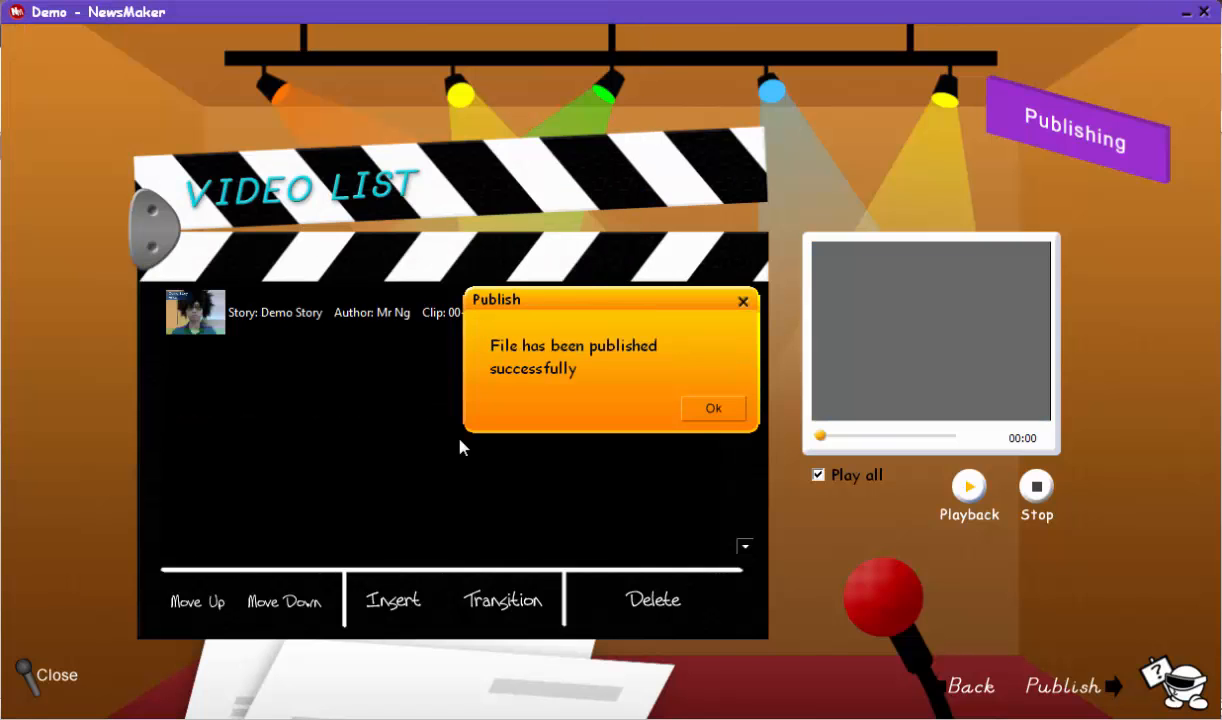
mouse_move(686, 410)
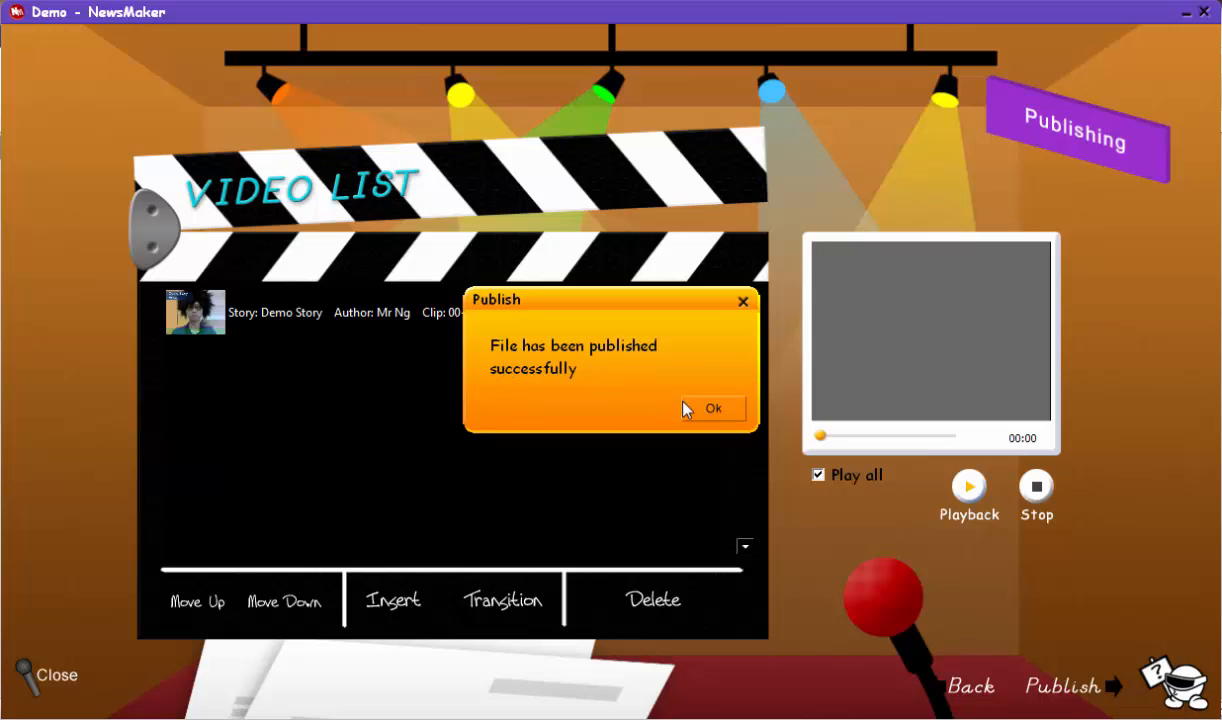
click(712, 408)
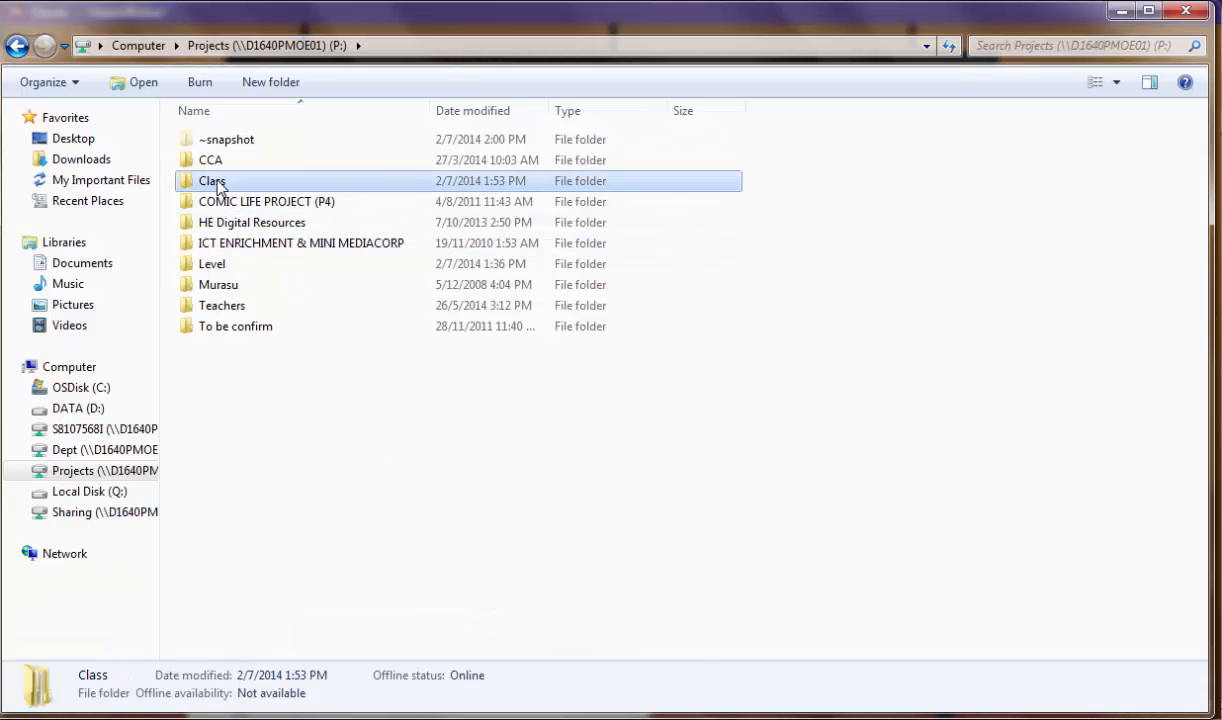
Step: Browse through Class and Demo folders and play Demo Video.wmv in VLC
double_click(212, 181)
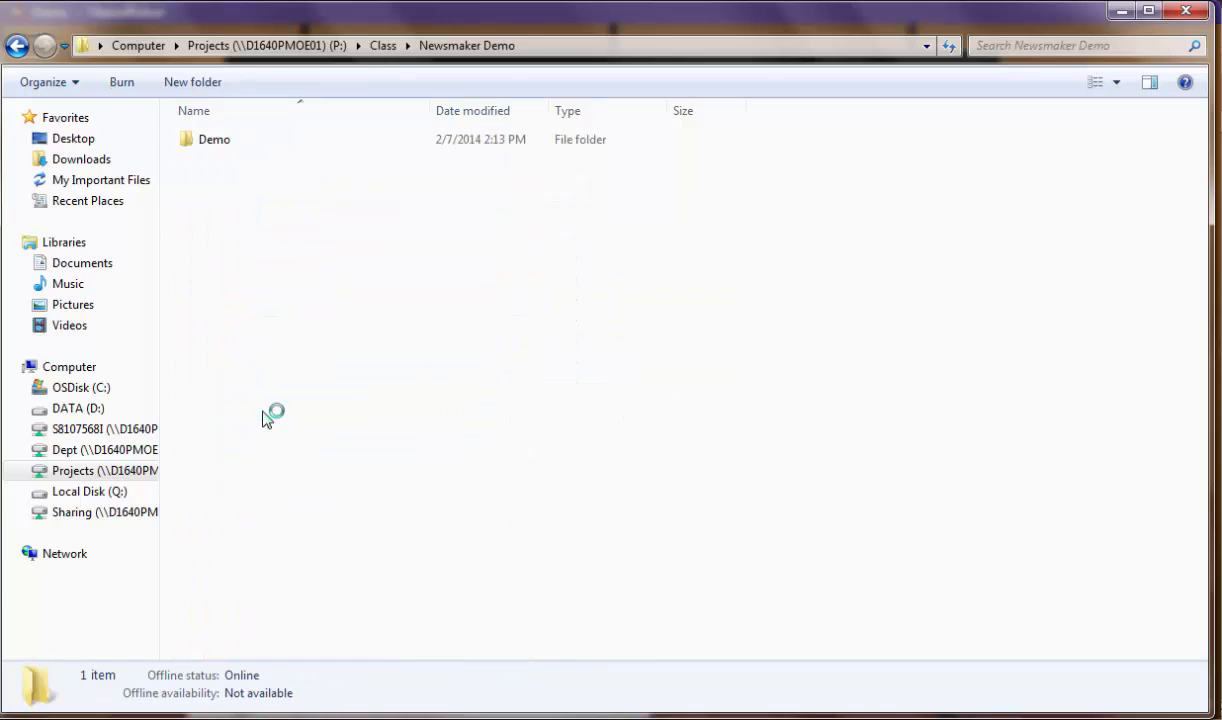
double_click(214, 139)
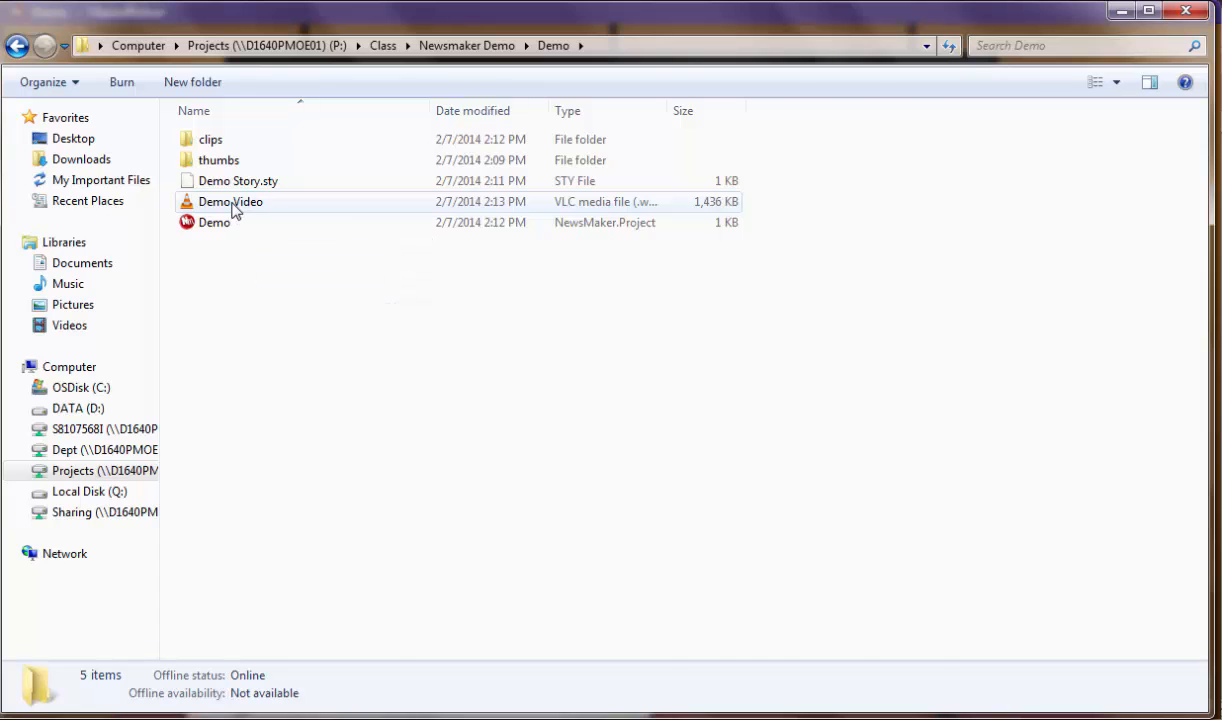
double_click(230, 201)
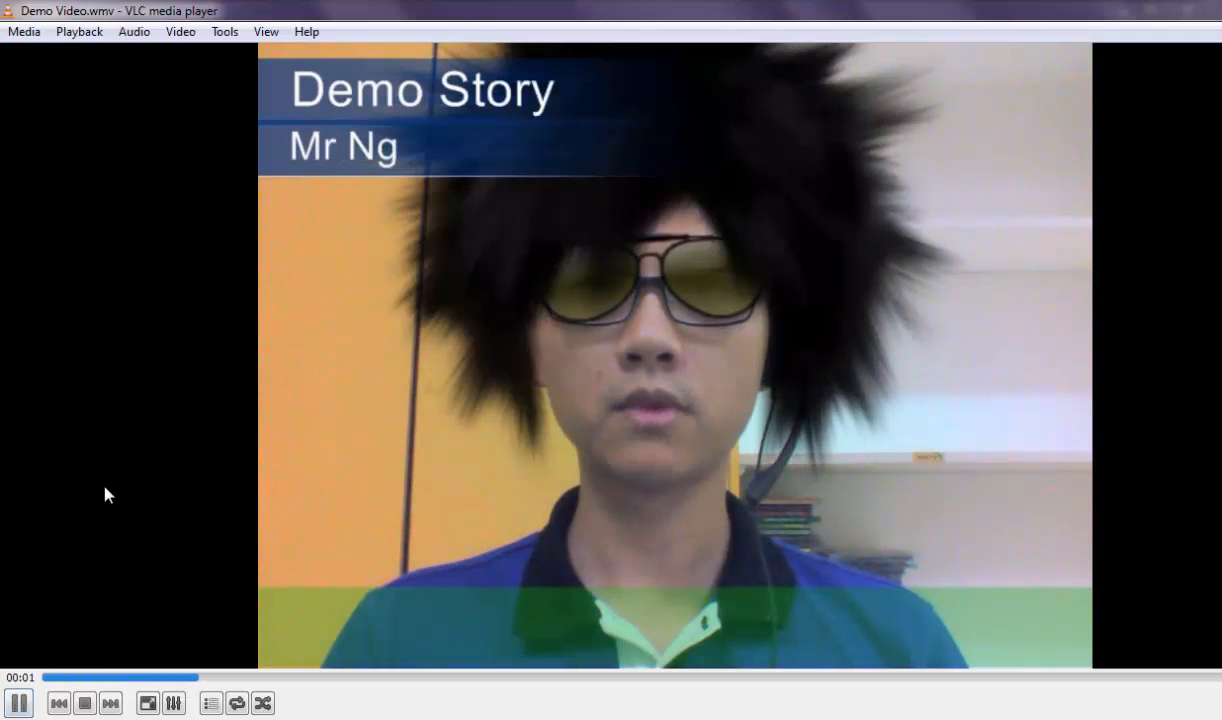